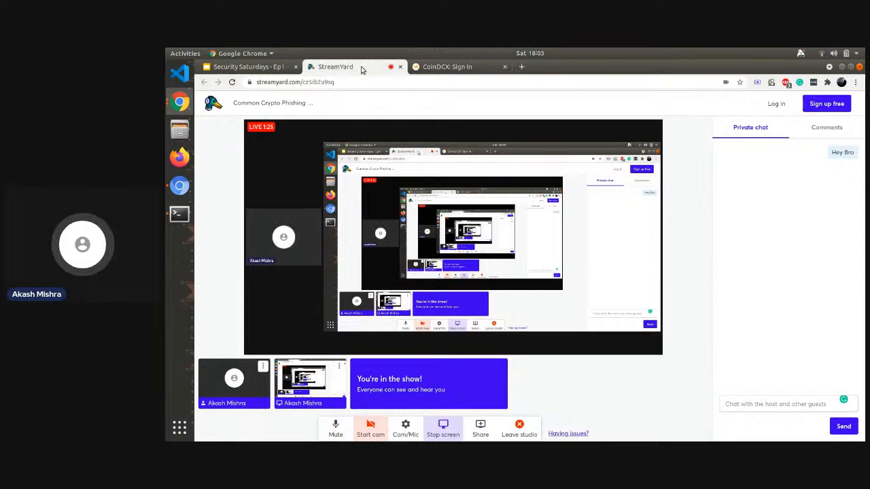
mouse_move(287, 51)
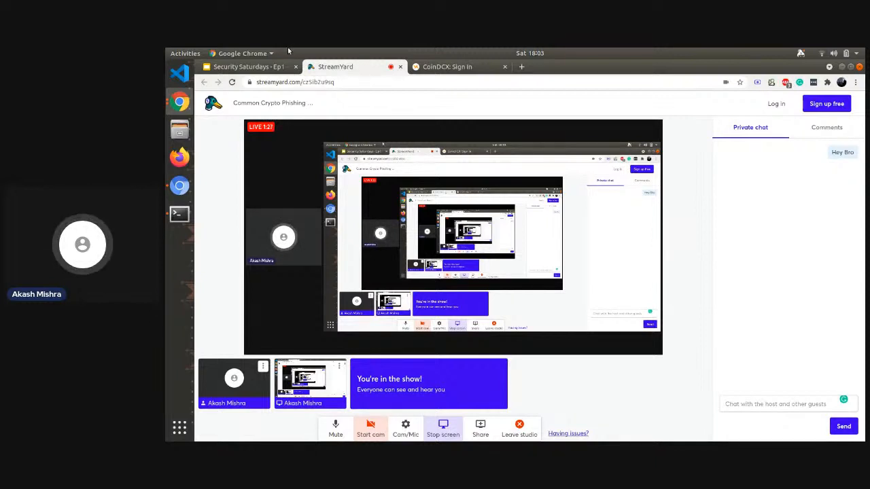
Switch from the StreamYard studio to the 'Security Saturday - Ep1' slide deck tab.
click(245, 66)
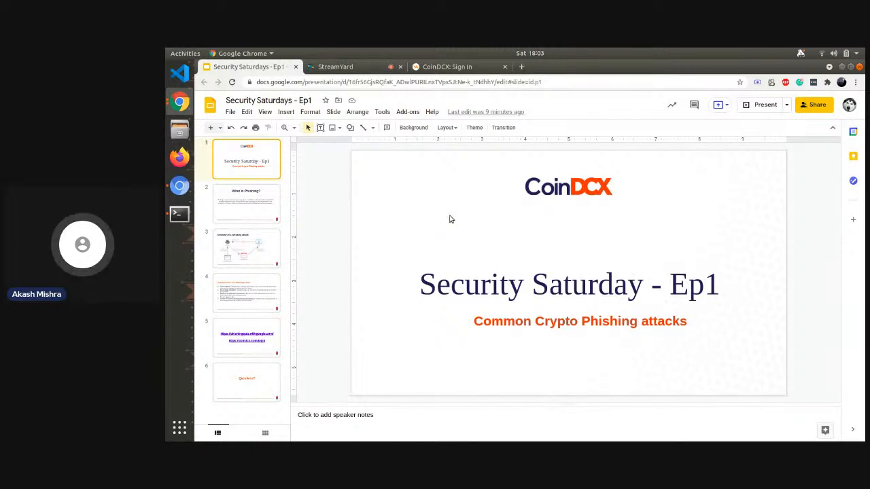
click(246, 202)
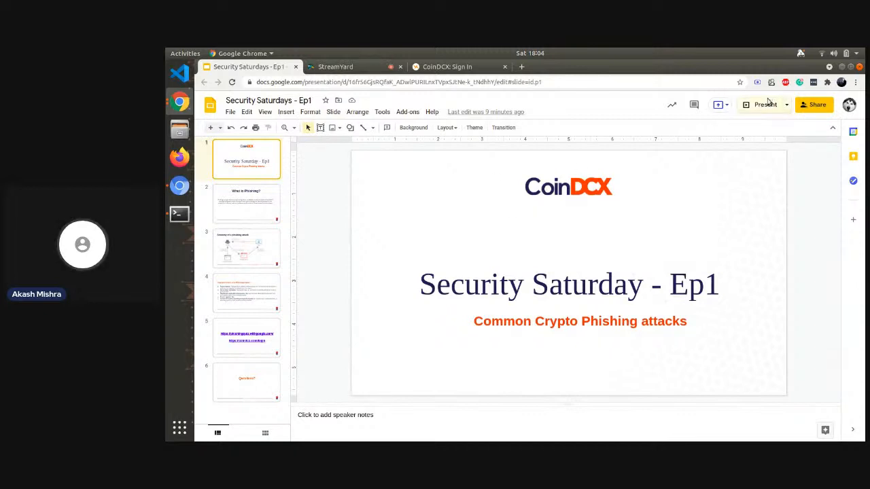
click(763, 104)
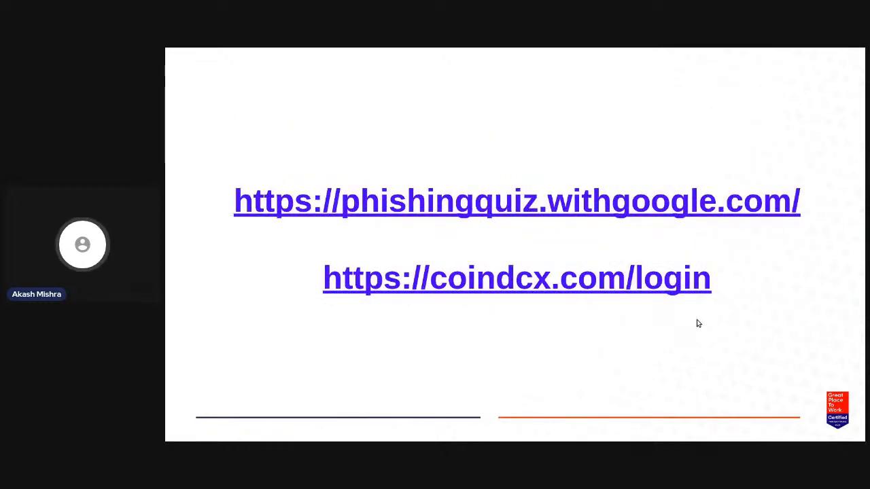
mouse_move(710, 233)
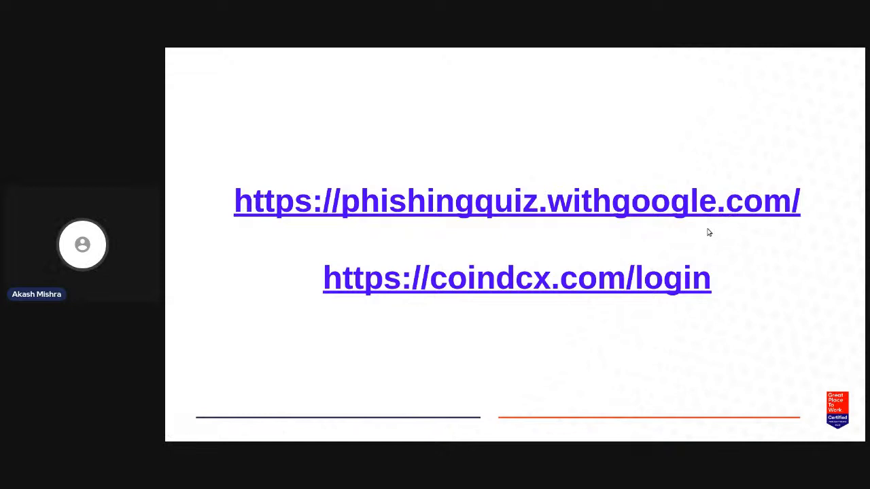
mouse_move(685, 219)
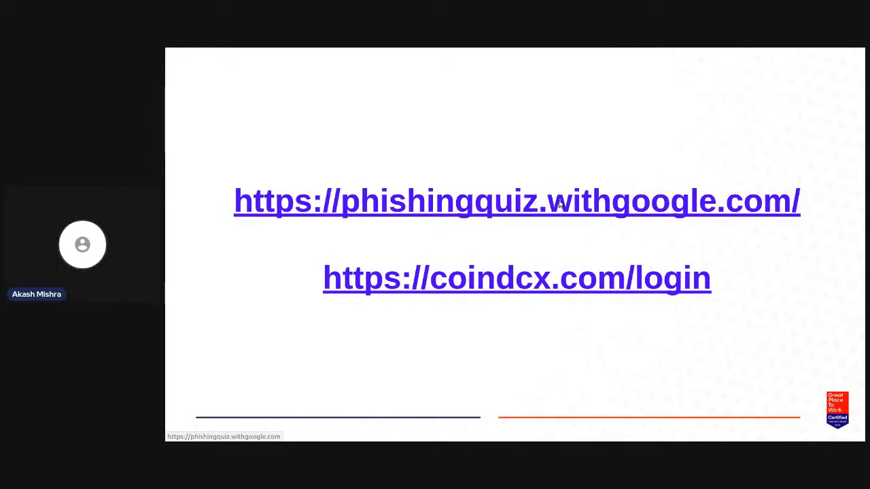
click(516, 200)
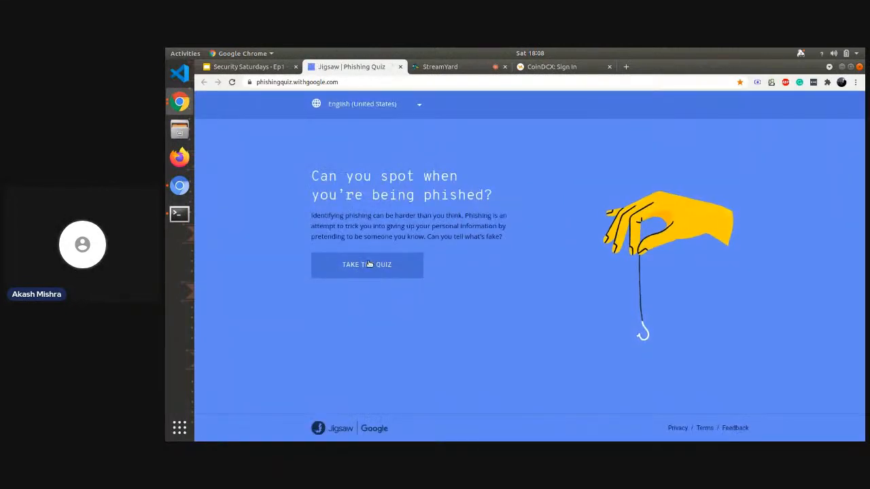
click(367, 264)
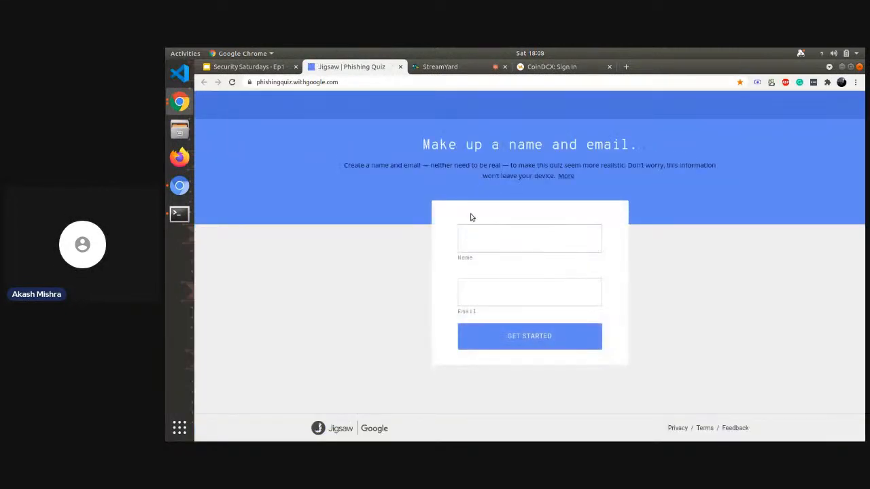
click(529, 238)
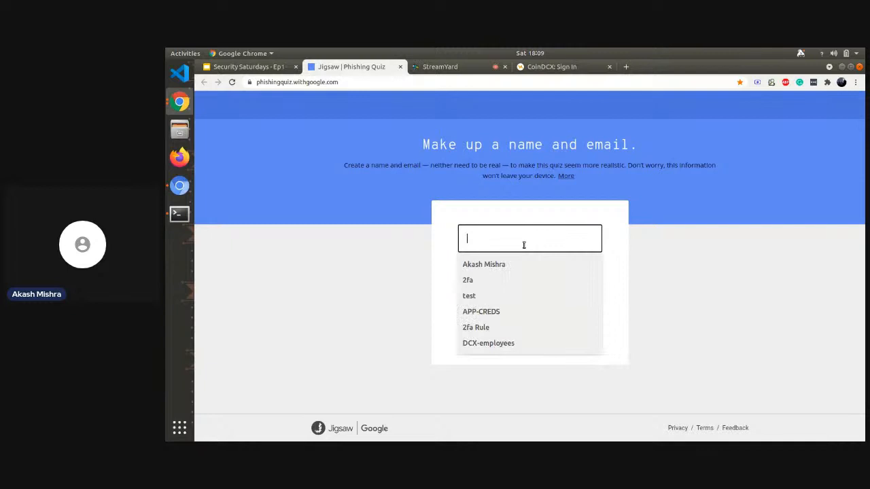
click(469, 296)
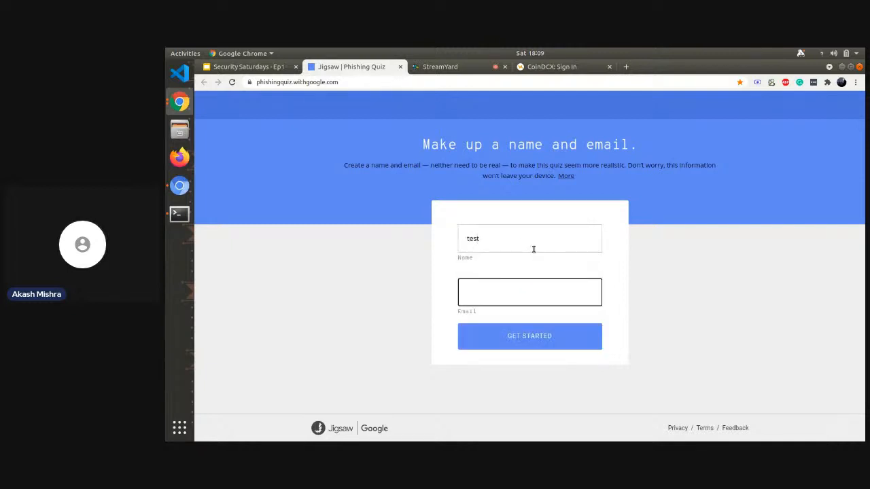
text(test@o)
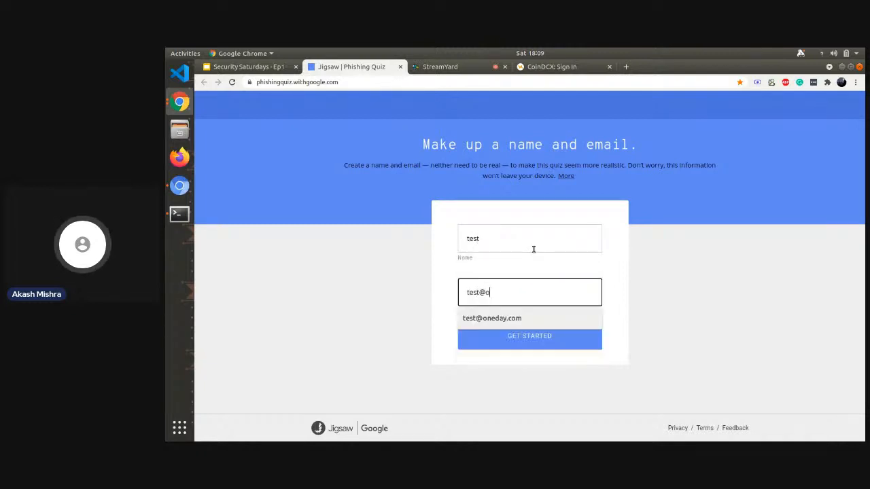
click(491, 318)
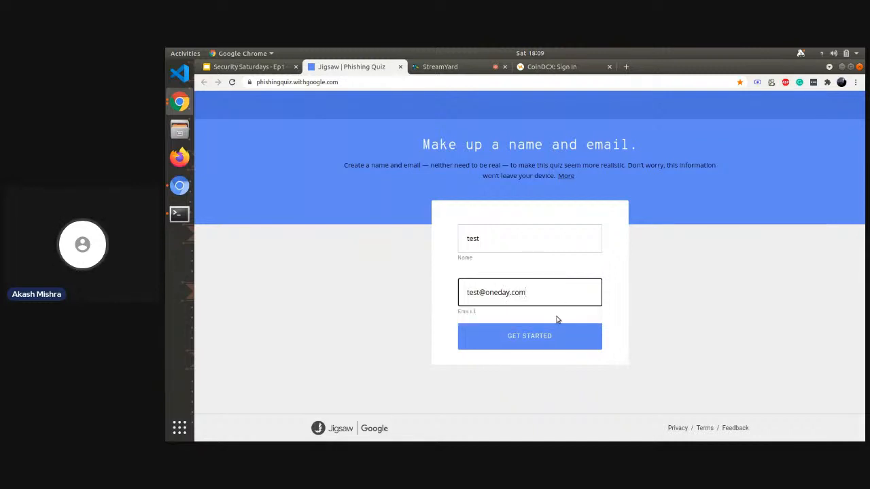
click(530, 336)
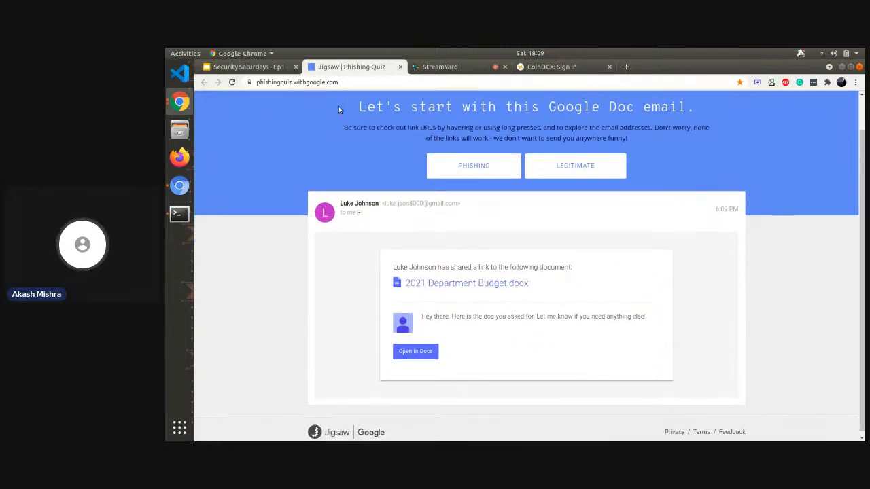
mouse_move(370, 151)
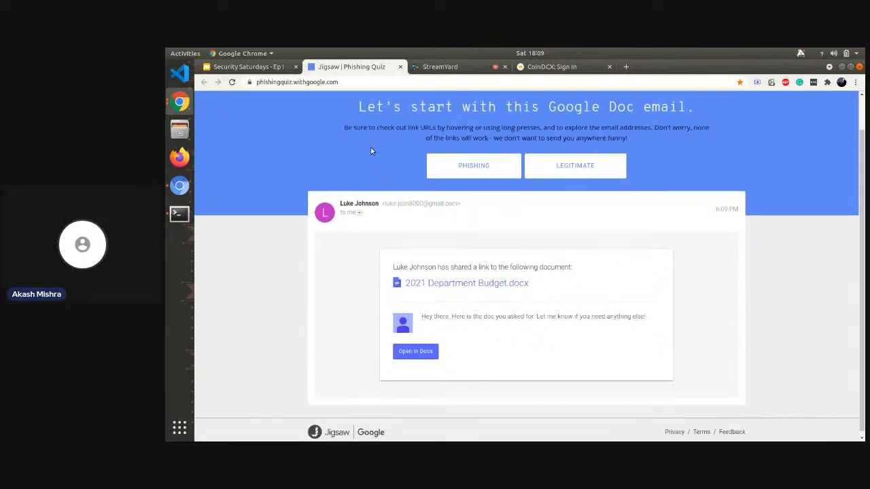
mouse_move(438, 238)
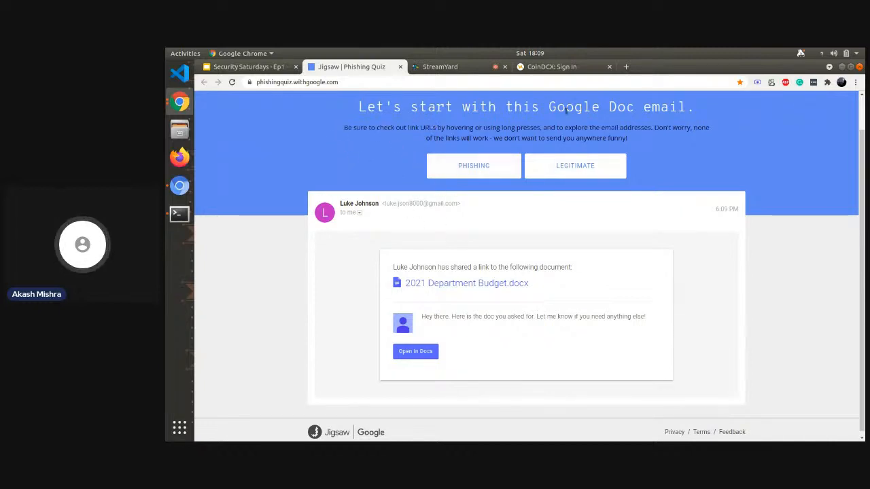
mouse_move(397, 282)
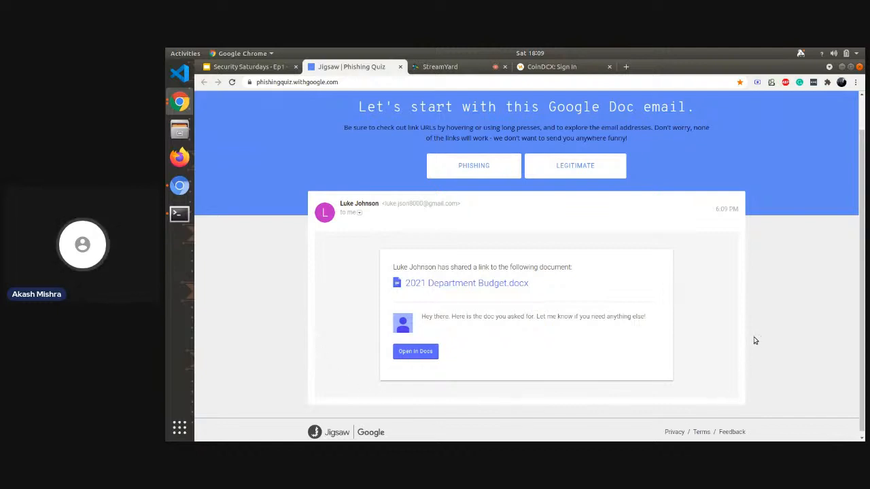
mouse_move(543, 213)
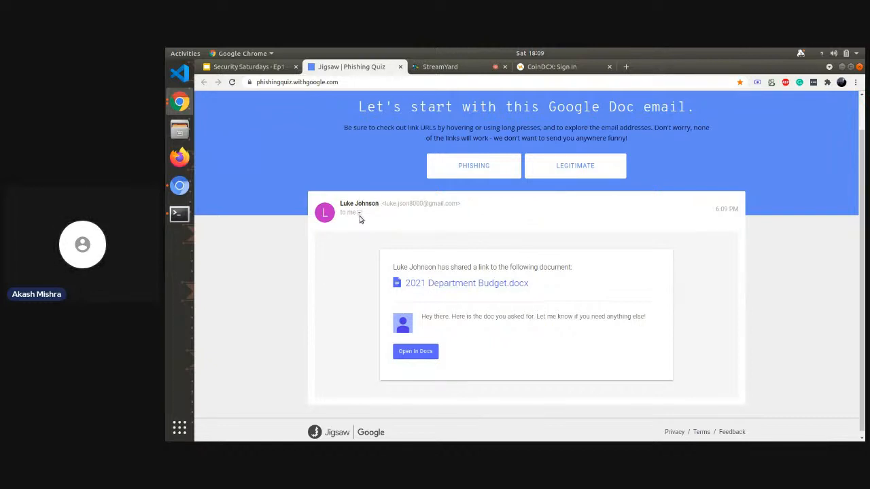
click(359, 212)
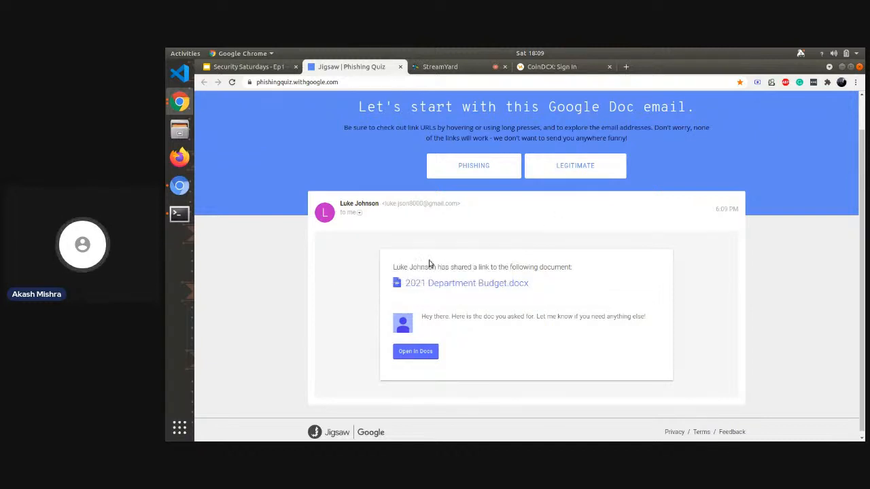
mouse_move(467, 283)
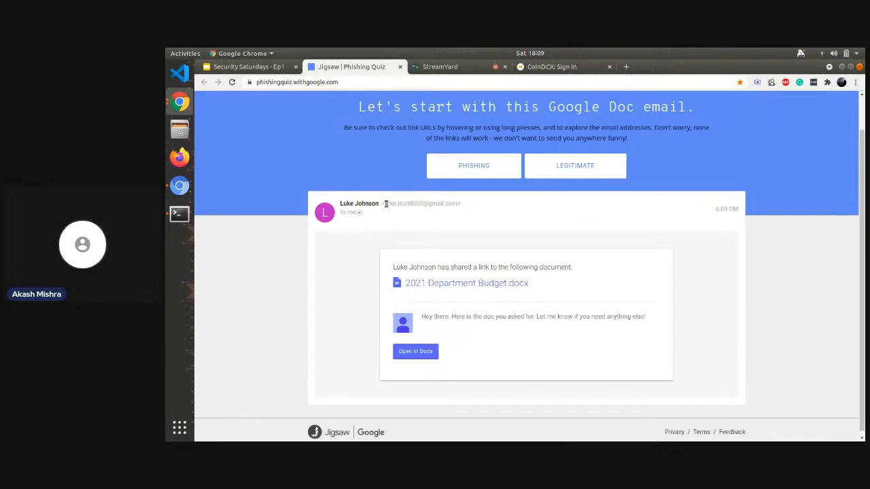
mouse_move(409, 210)
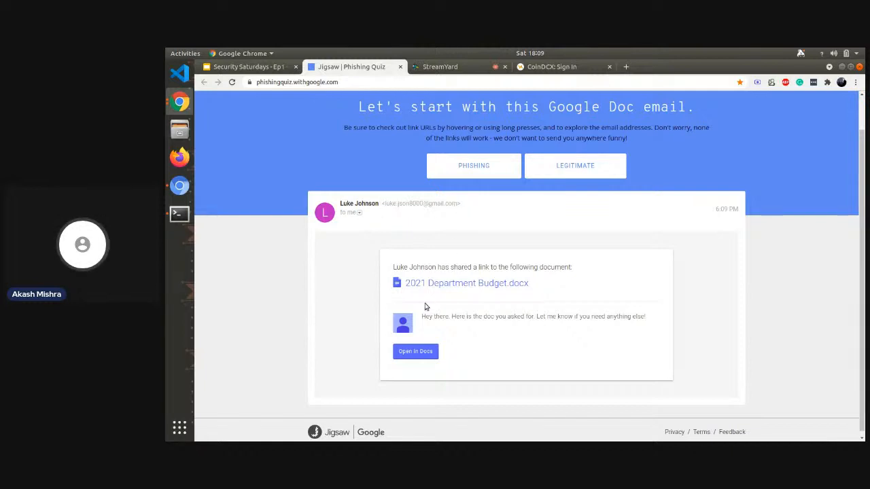
mouse_move(420, 284)
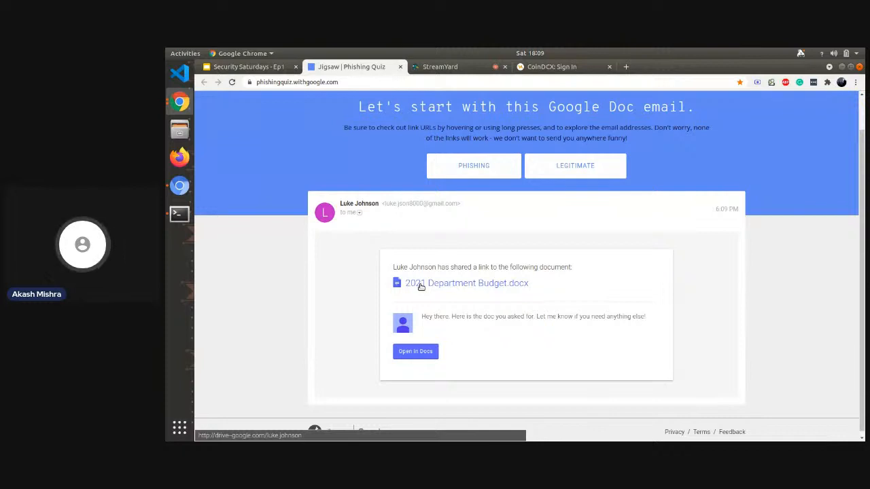
mouse_move(420, 288)
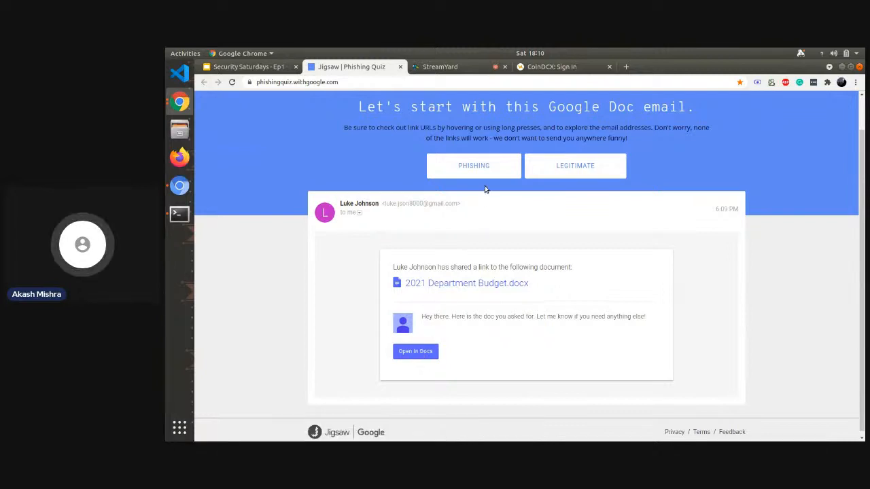
Close the imitation-domain explanation for question 1 and reach the eFax question 2/8.
click(473, 166)
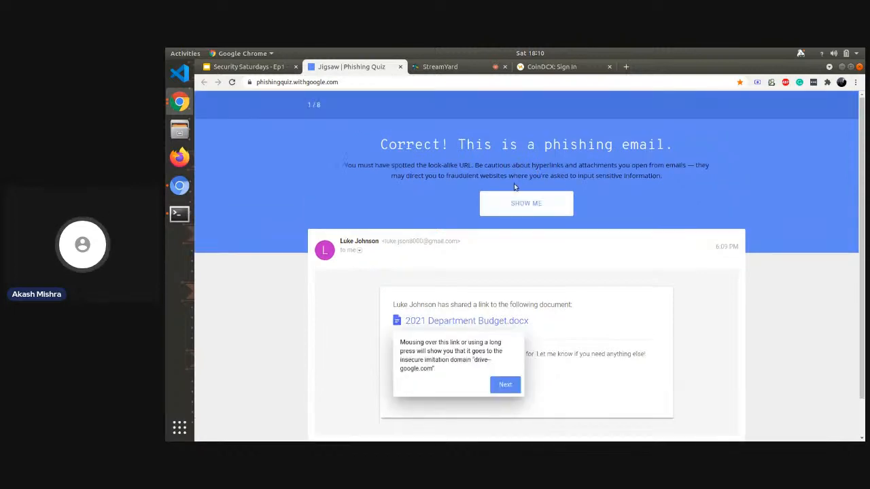
click(505, 384)
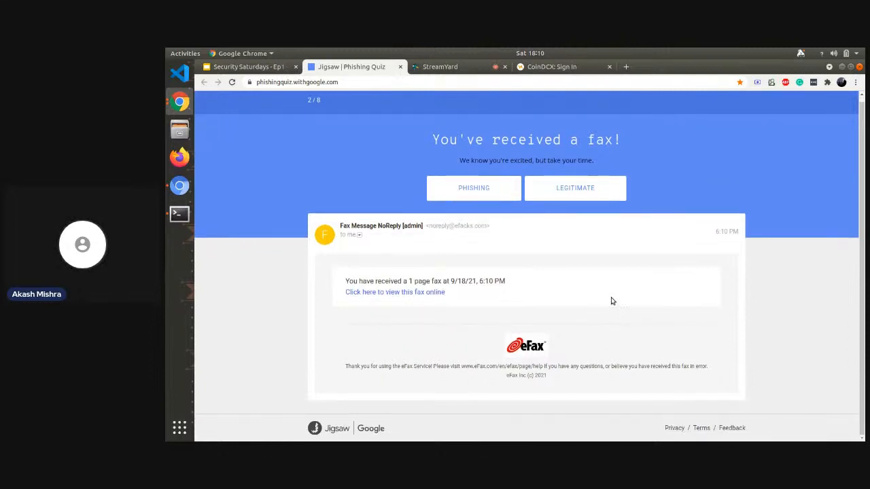
mouse_move(580, 279)
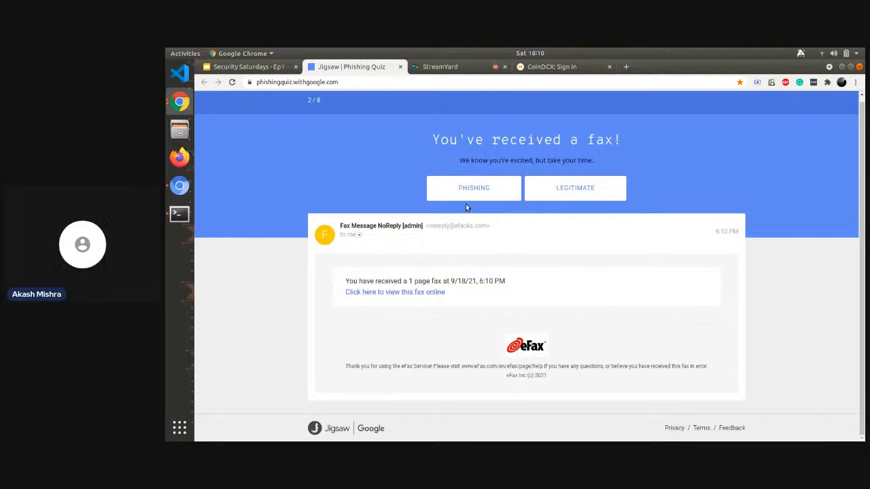
mouse_move(432, 236)
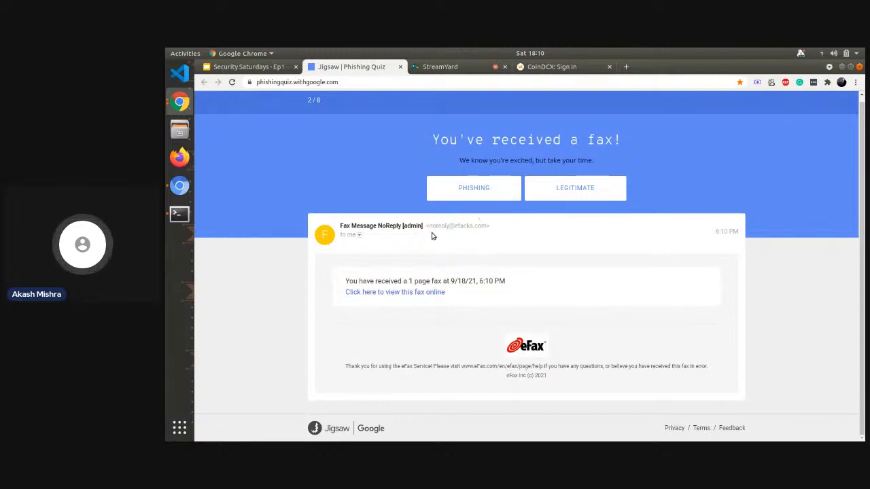
mouse_move(439, 266)
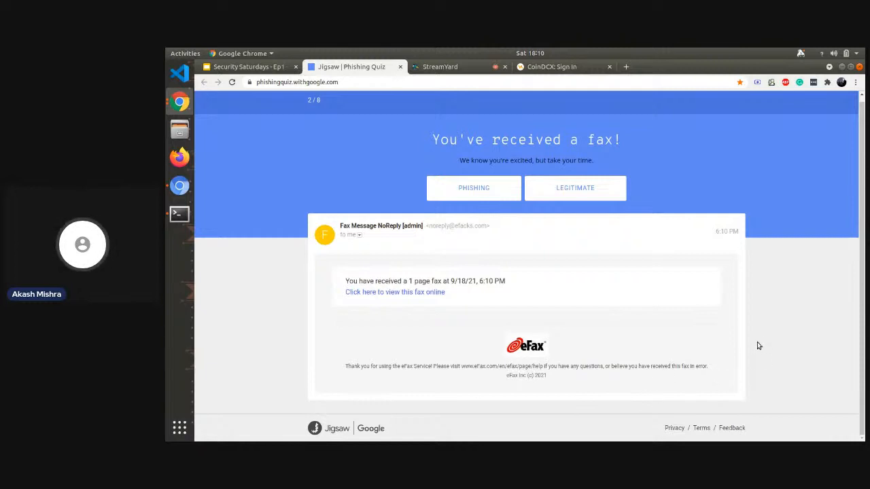
mouse_move(466, 233)
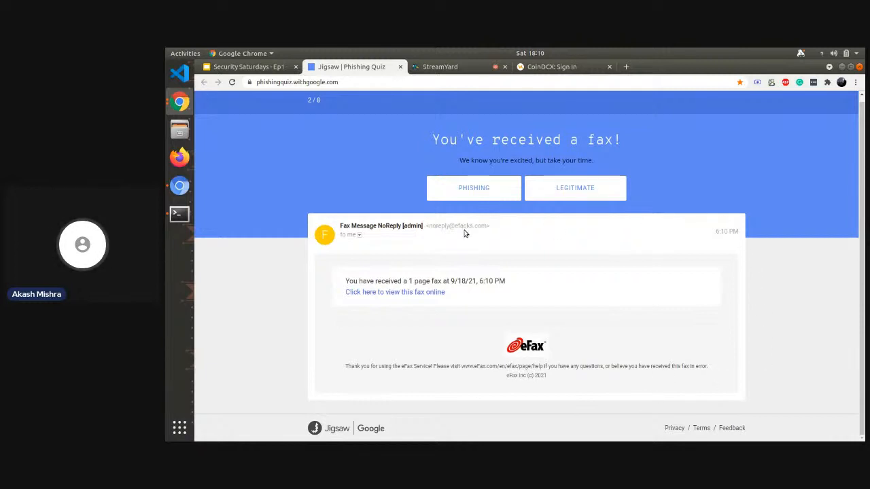
mouse_move(428, 236)
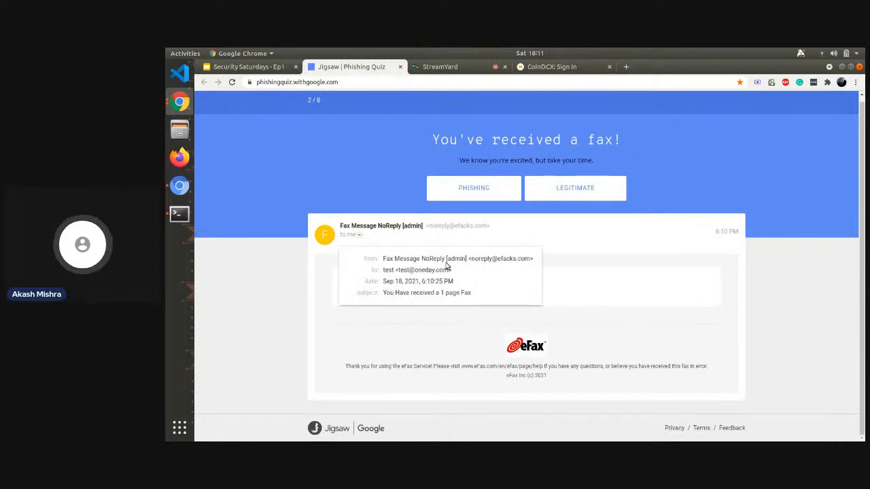
Check the eFax sender details and answer PHISHING for question 2.
double_click(480, 259)
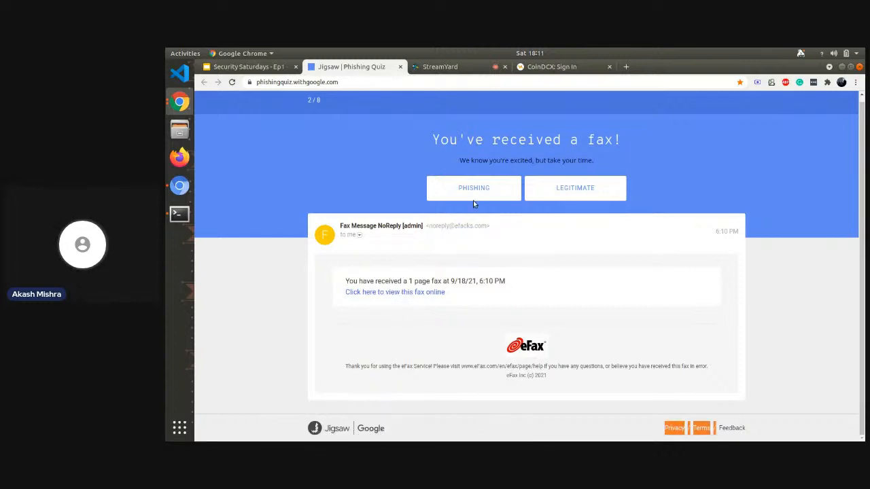
click(474, 188)
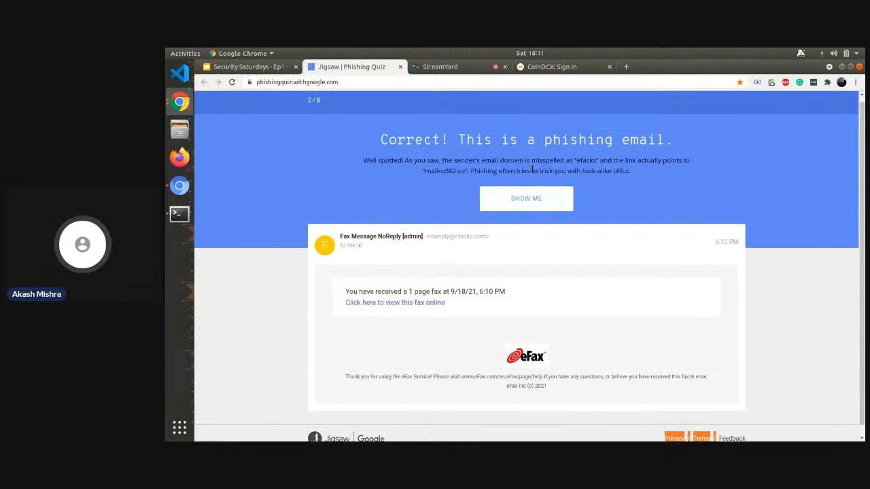
Review the 'efacks.com' and 'mailru382.co' clues, then reach TK's question 3.
click(526, 199)
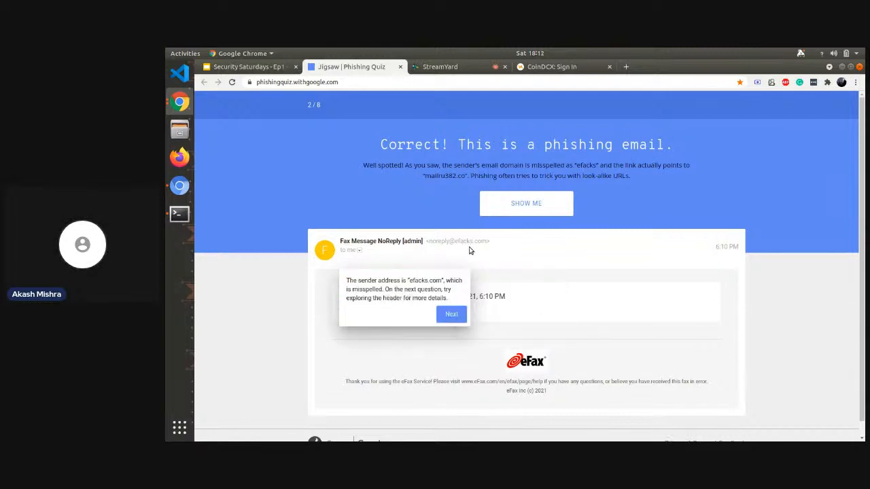
mouse_move(525, 281)
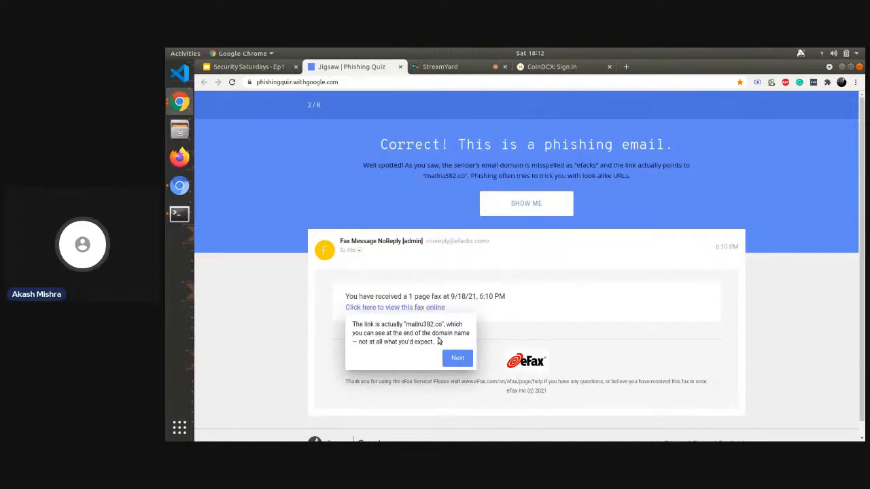
click(457, 358)
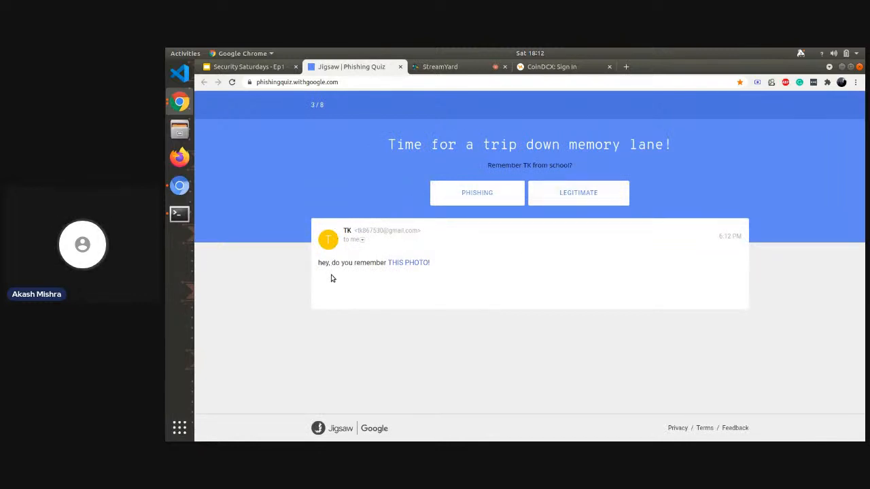
mouse_move(751, 227)
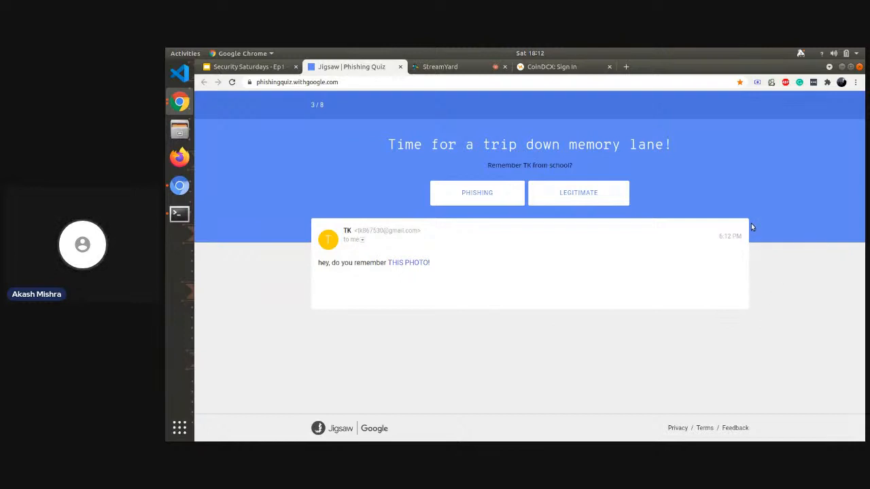
mouse_move(369, 285)
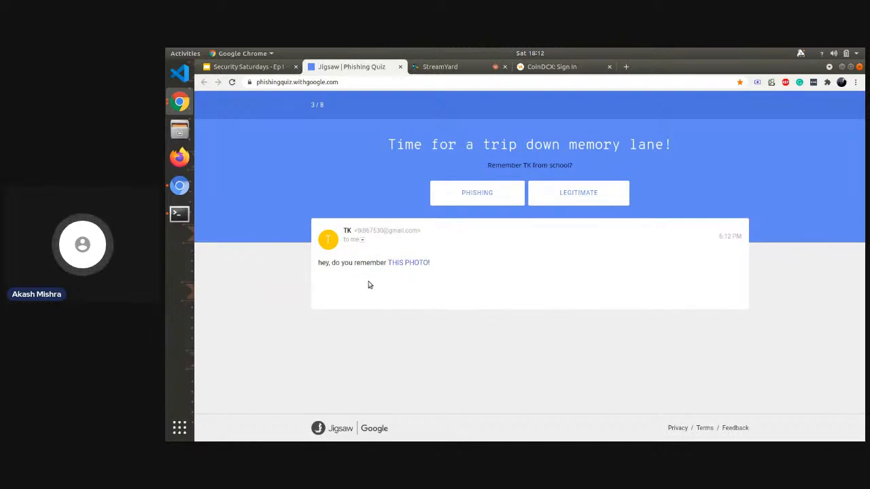
mouse_move(366, 291)
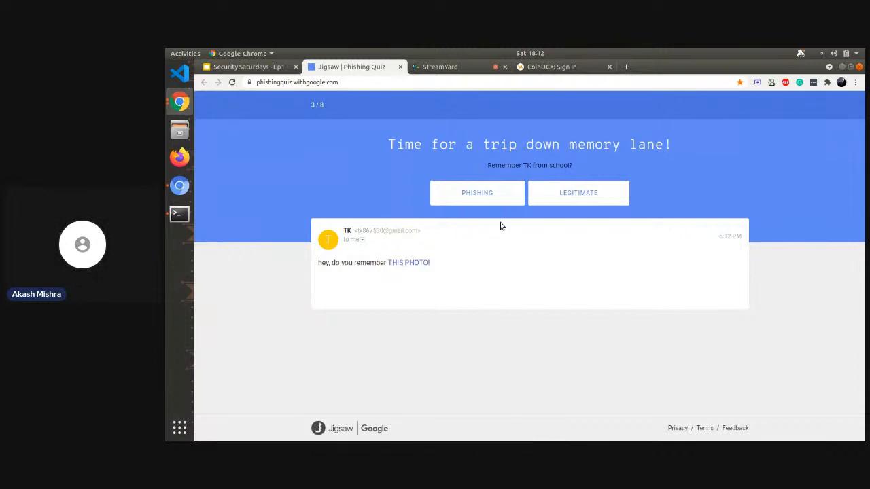
mouse_move(365, 250)
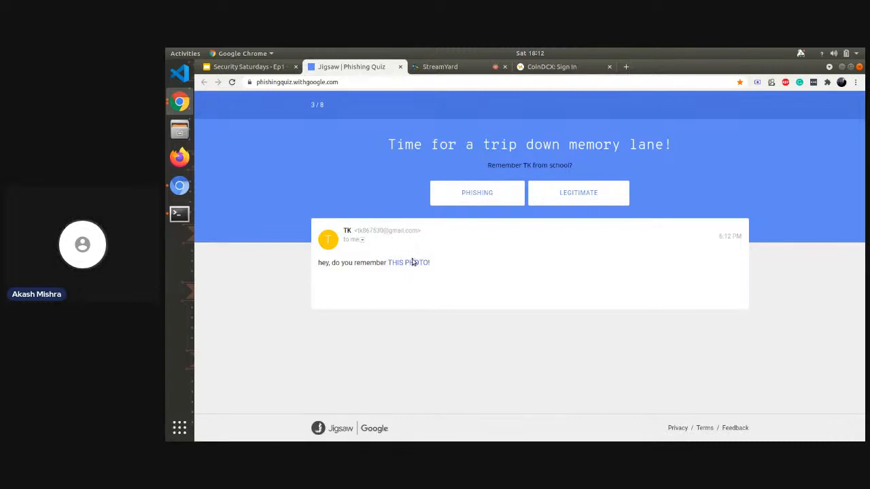
mouse_move(408, 262)
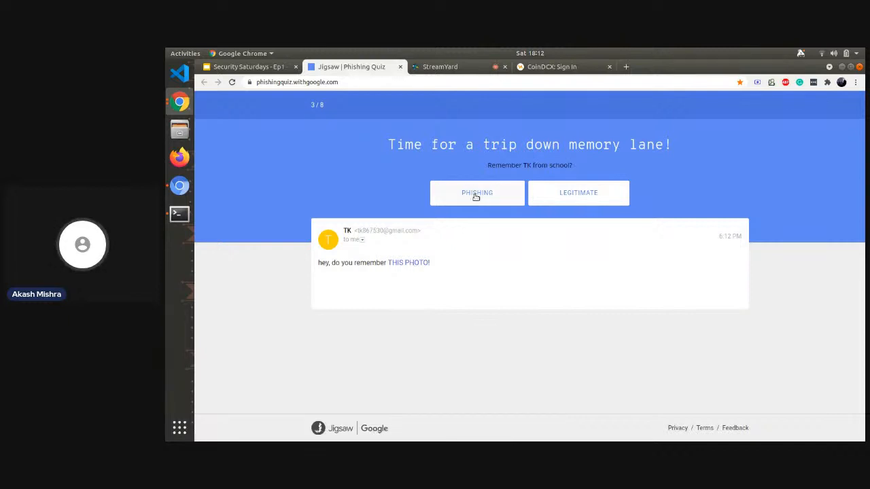
Answer PHISHING for TK's 'do you remember THIS PHOTO' email.
click(477, 192)
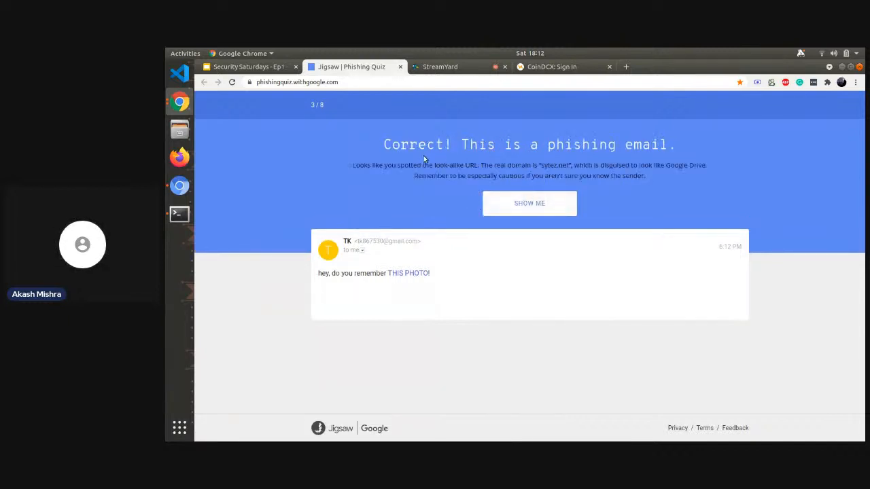
Highlight the fake-domain explanation, view the 'sytez.net' clue, and reach Dropbox question 4/8.
double_click(551, 165)
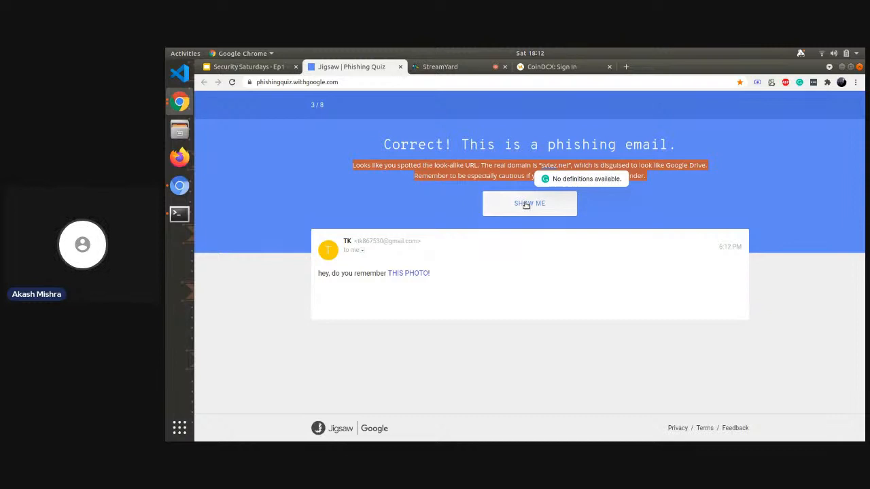
click(529, 203)
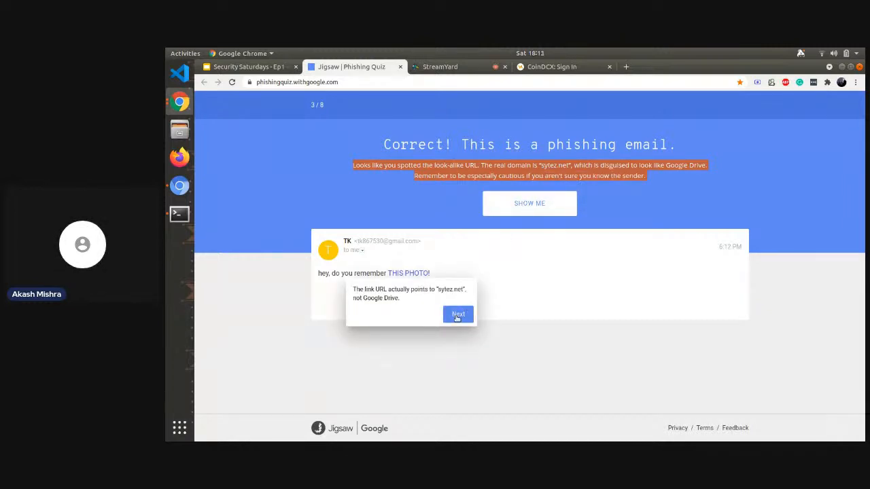
click(458, 314)
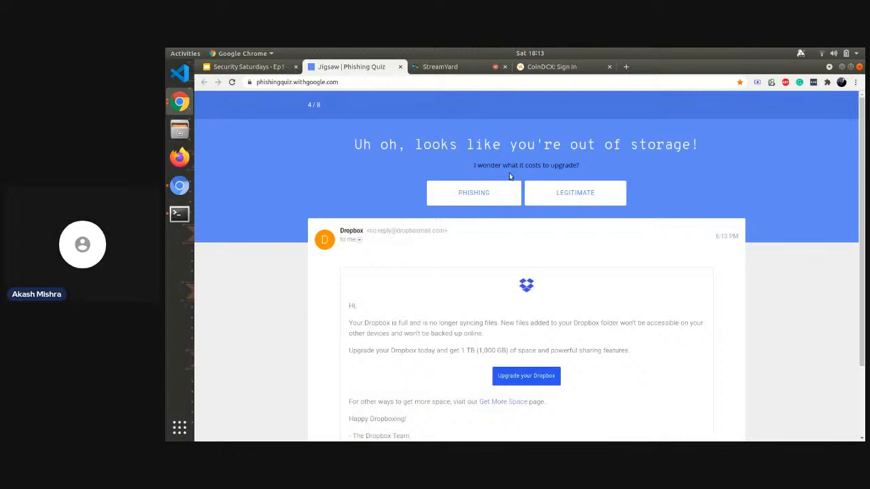
scroll(down, 3)
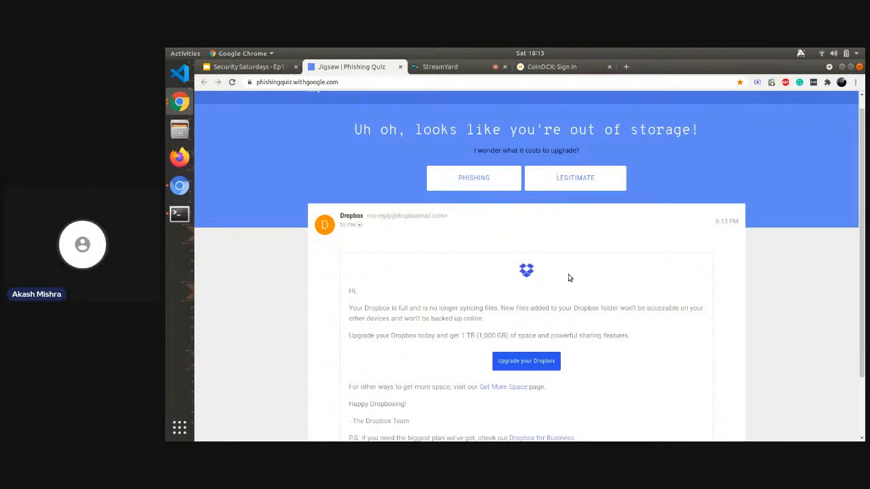
mouse_move(418, 224)
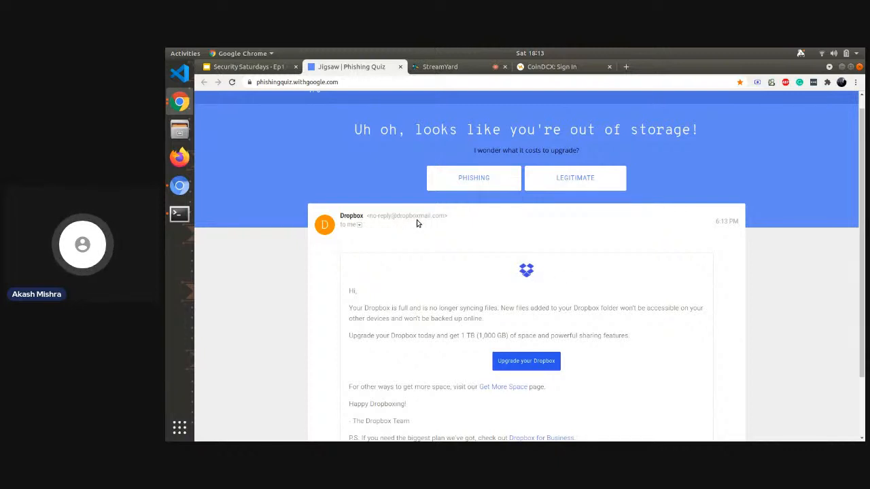
drag(346, 216, 447, 216)
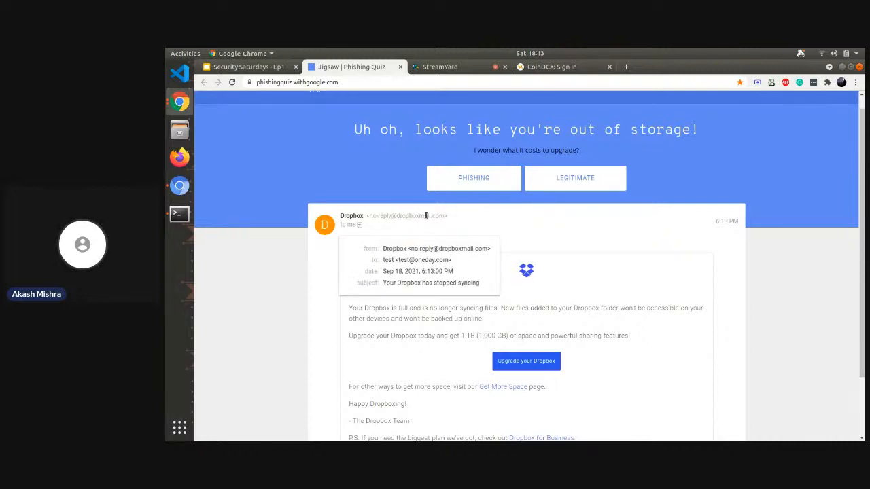
scroll(down, 3)
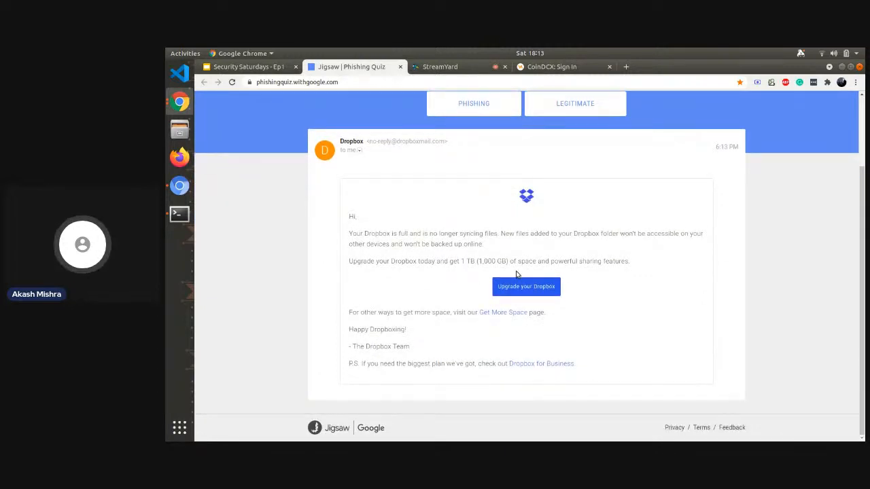
mouse_move(526, 286)
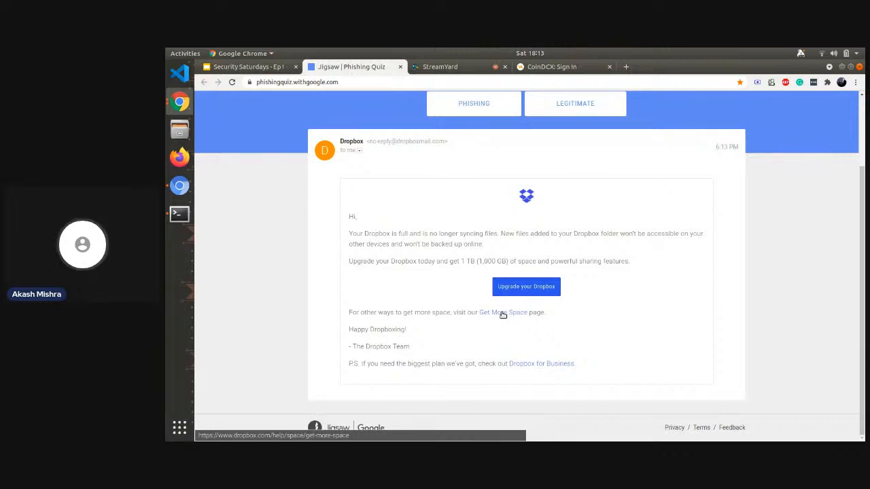
mouse_move(520, 298)
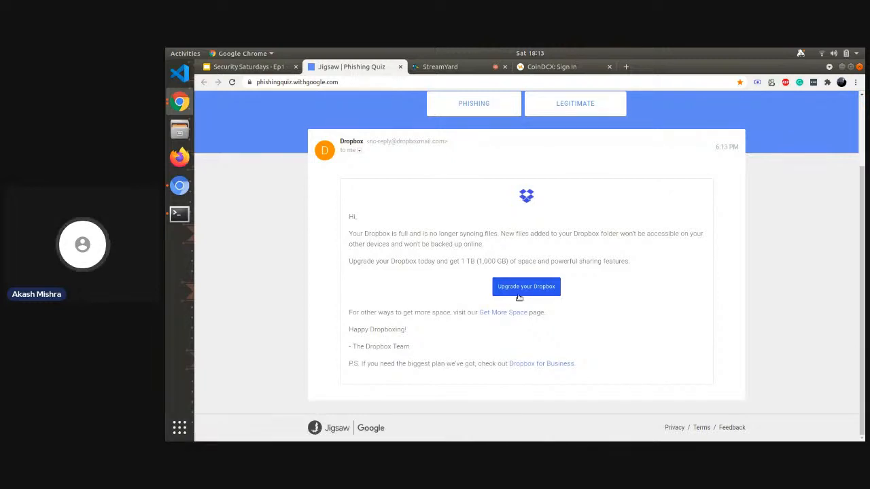
mouse_move(526, 286)
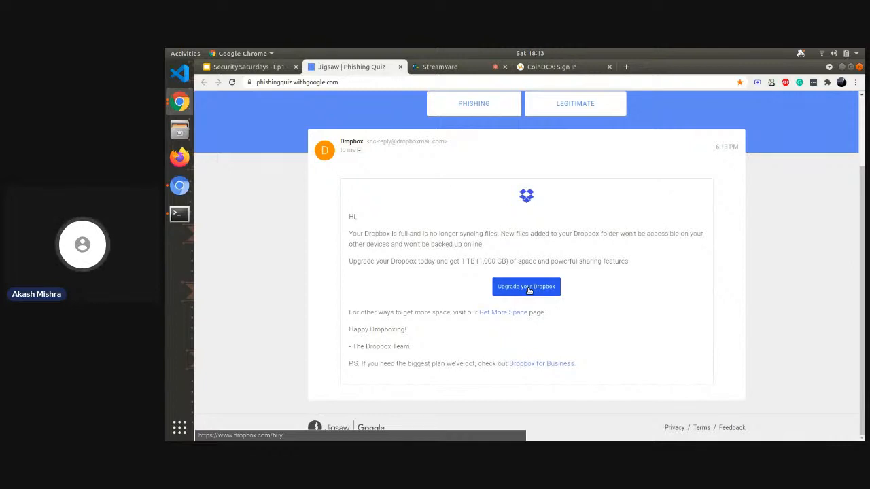
mouse_move(533, 367)
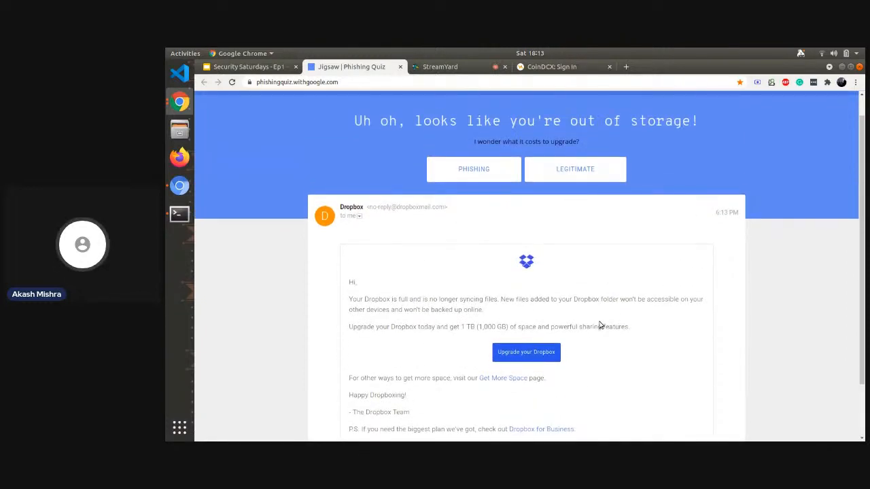
scroll(down, 3)
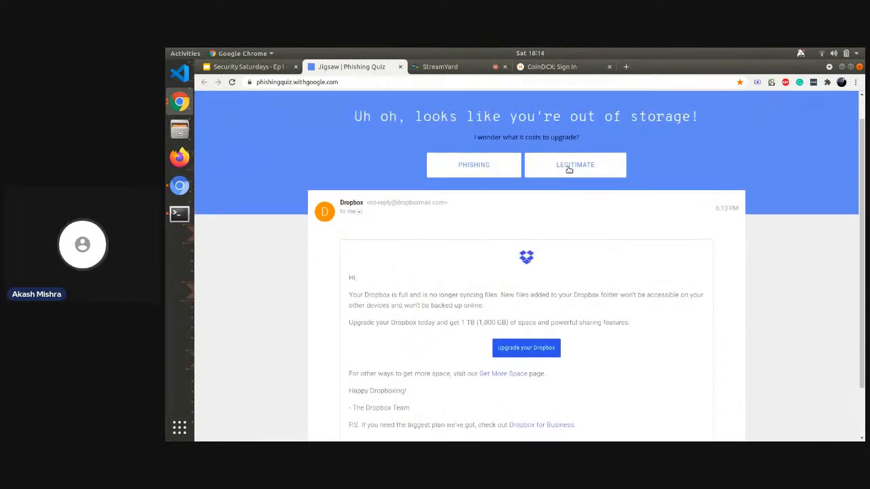
Mark the Dropbox storage email LEGITIMATE and step through its hints to question 5/8.
click(575, 164)
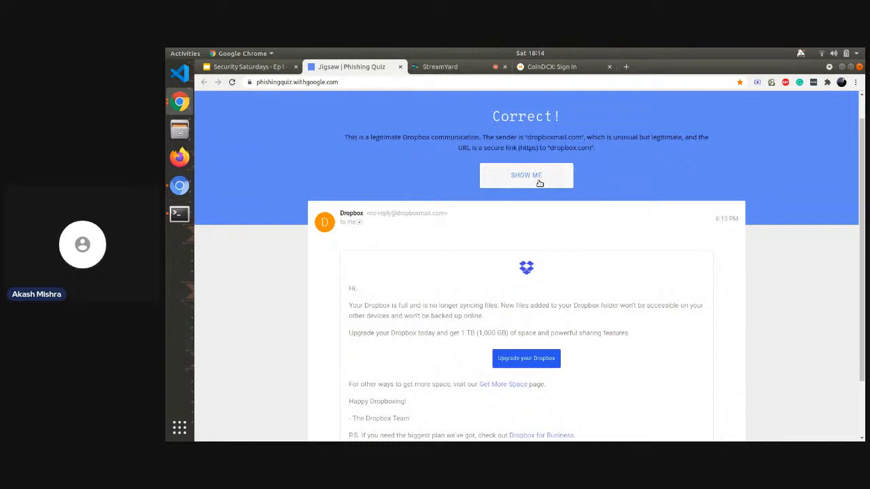
click(526, 174)
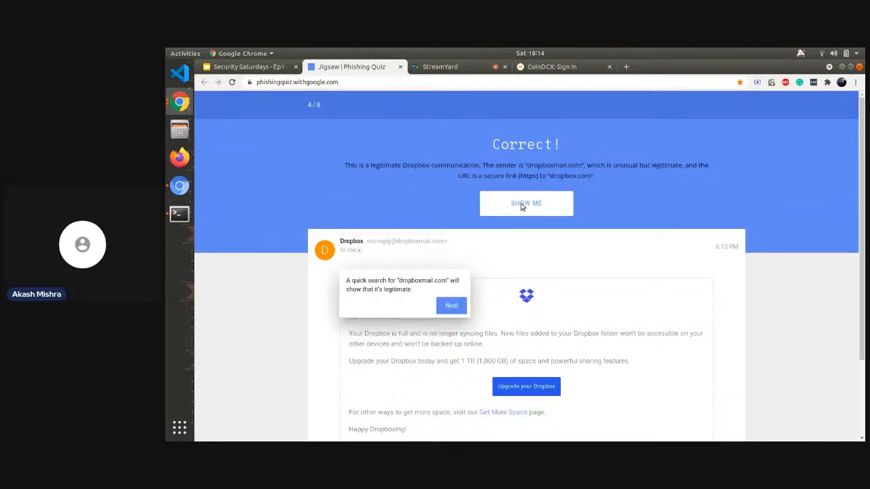
double_click(414, 280)
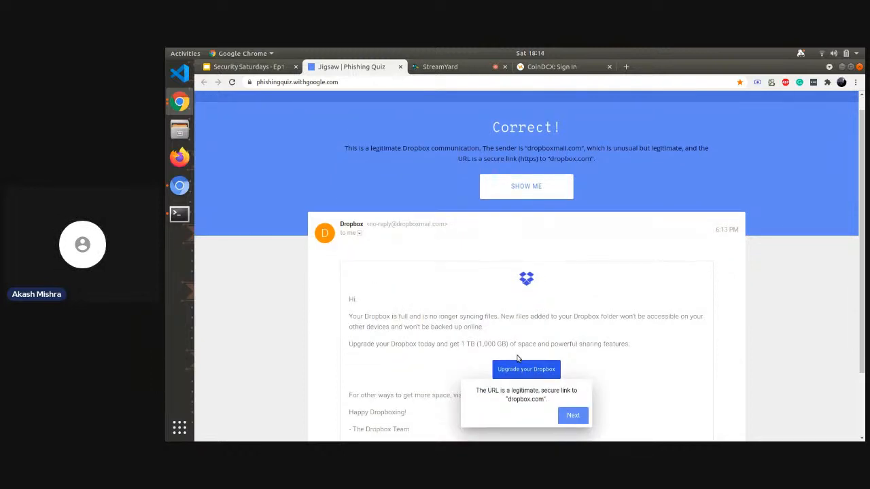
click(573, 415)
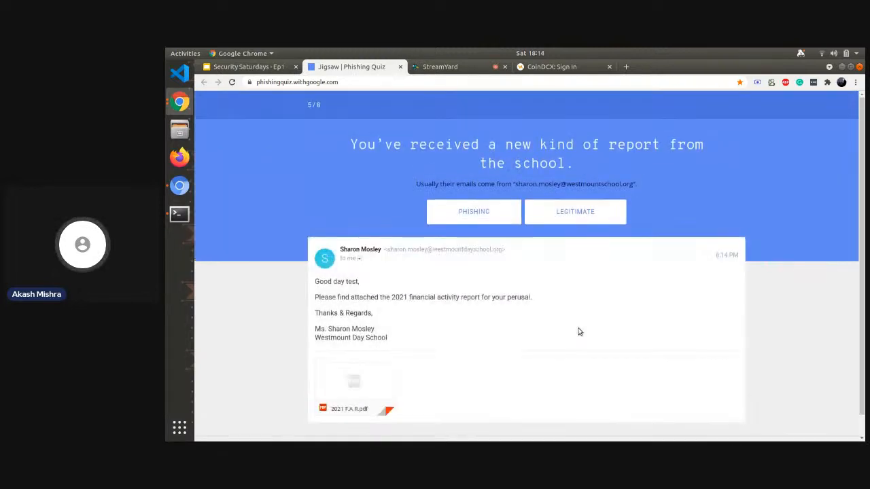
mouse_move(488, 193)
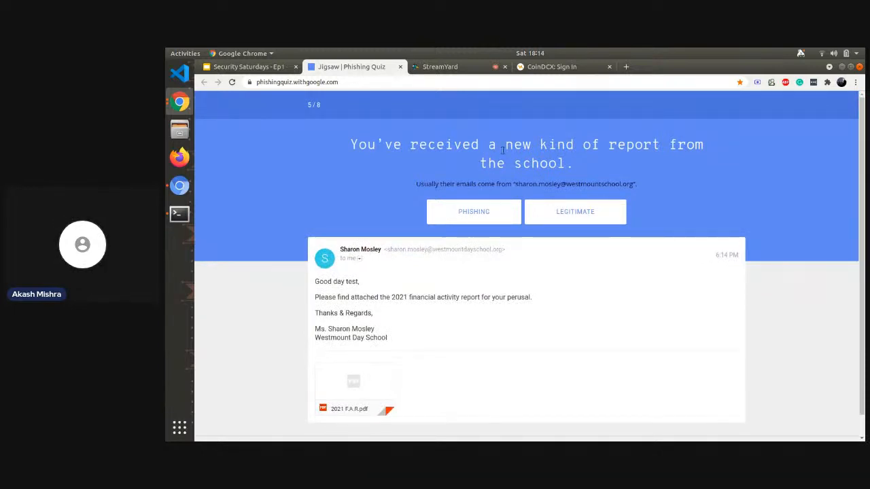
mouse_move(527, 293)
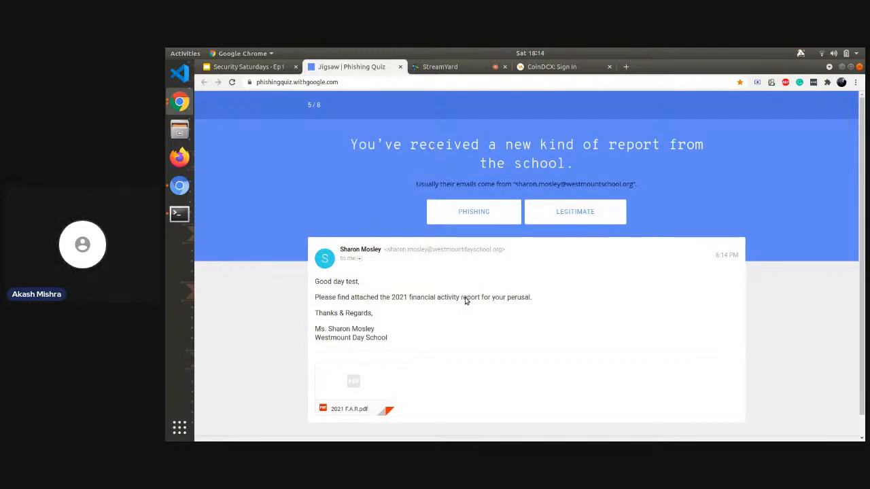
scroll(down, 3)
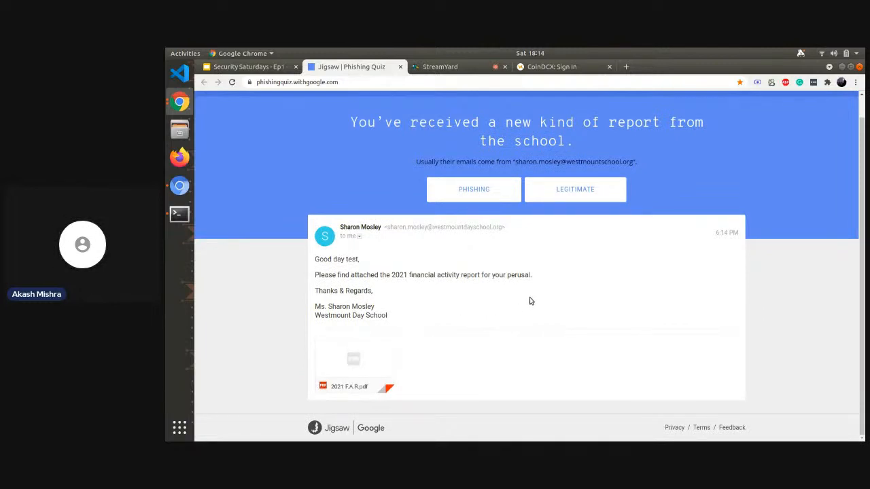
mouse_move(419, 367)
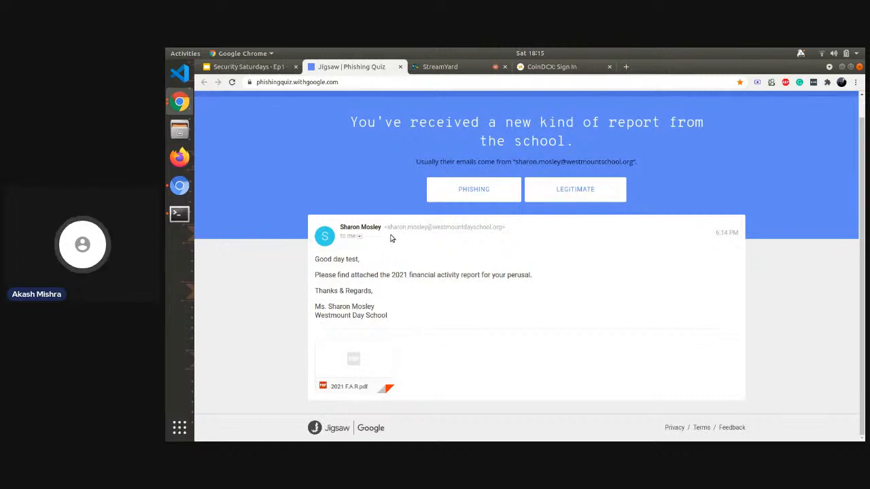
mouse_move(459, 234)
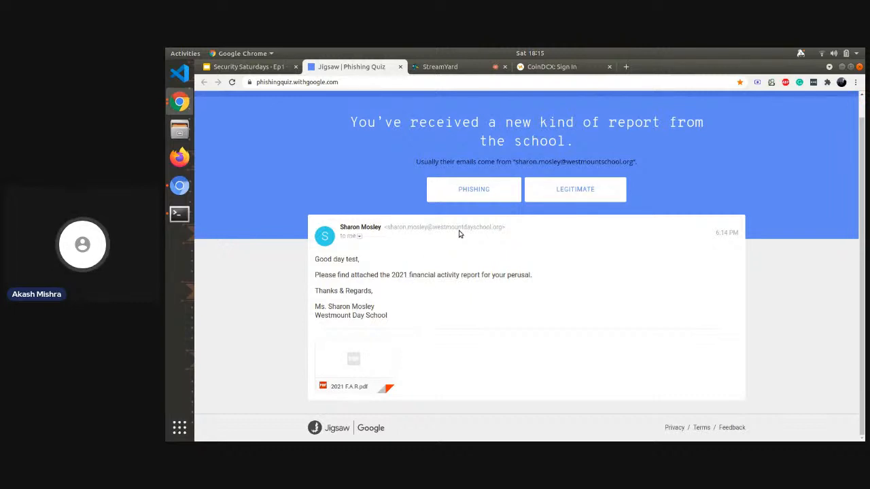
double_click(462, 227)
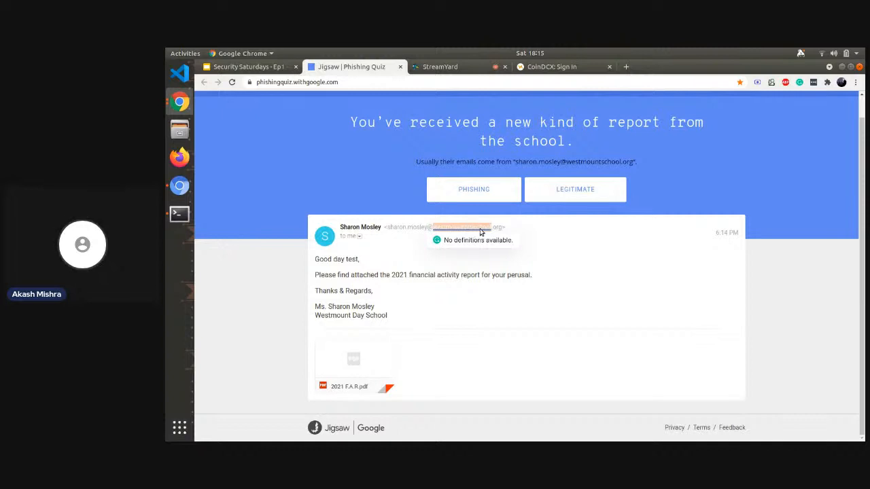
mouse_move(508, 275)
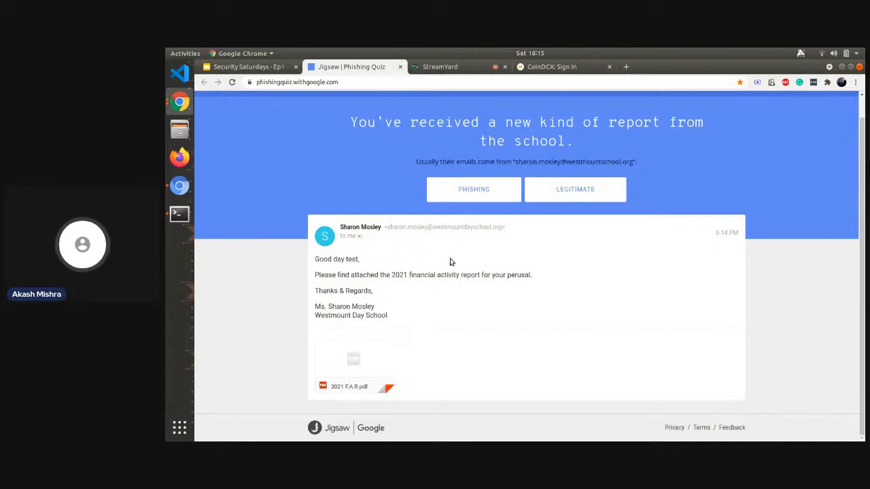
mouse_move(427, 318)
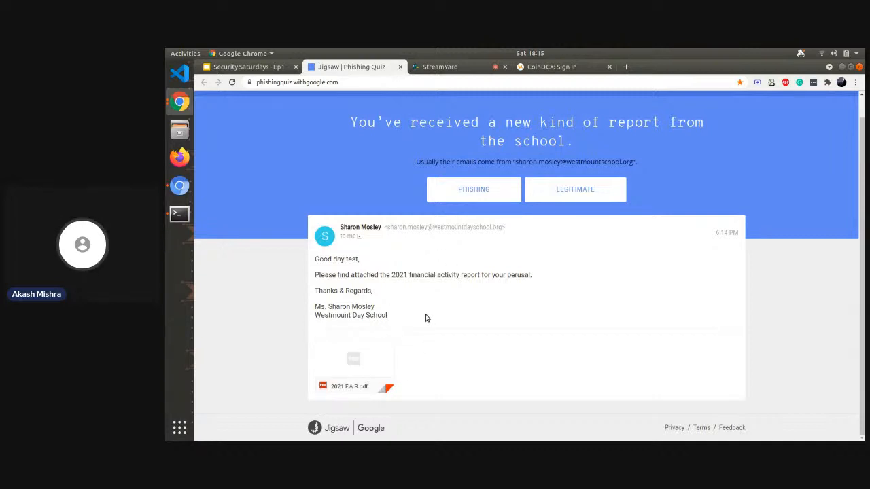
mouse_move(498, 227)
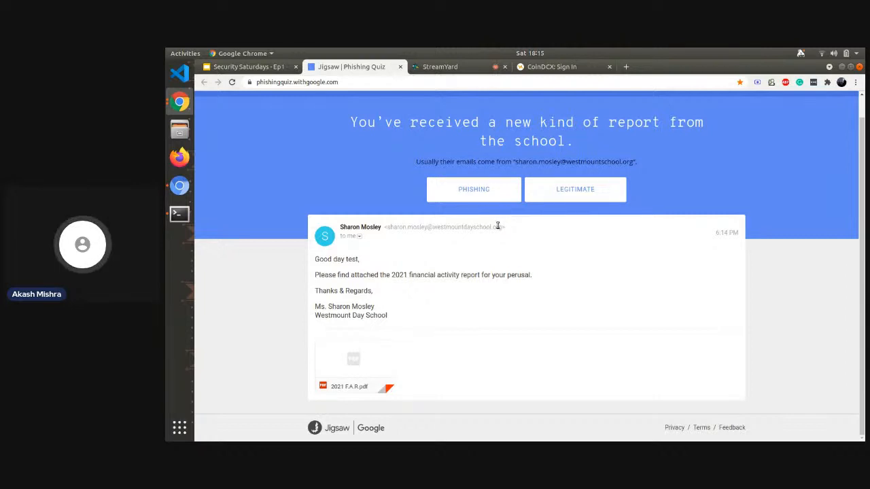
mouse_move(495, 277)
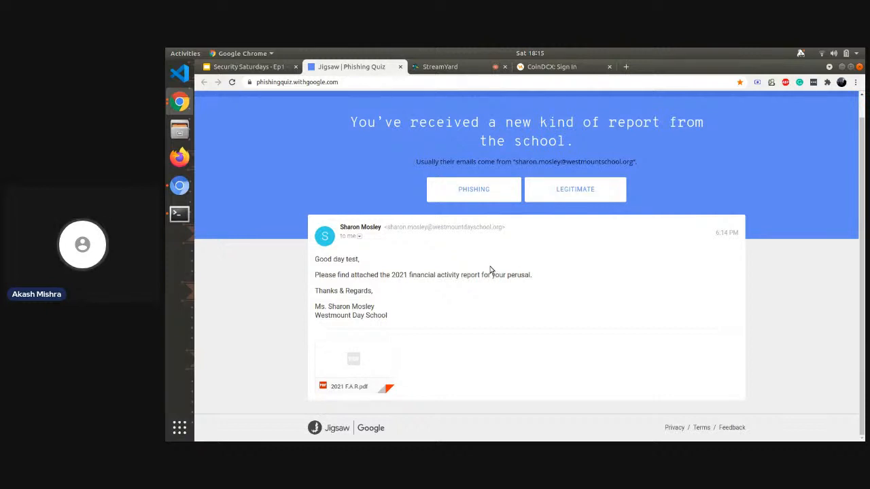
Mark the school report email phishing, read its PDF tips, and reach question 6.
click(473, 189)
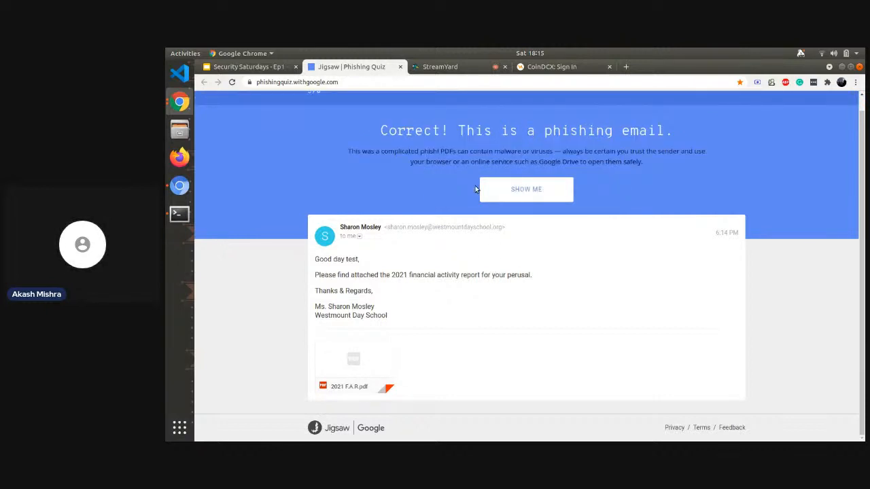
mouse_move(542, 199)
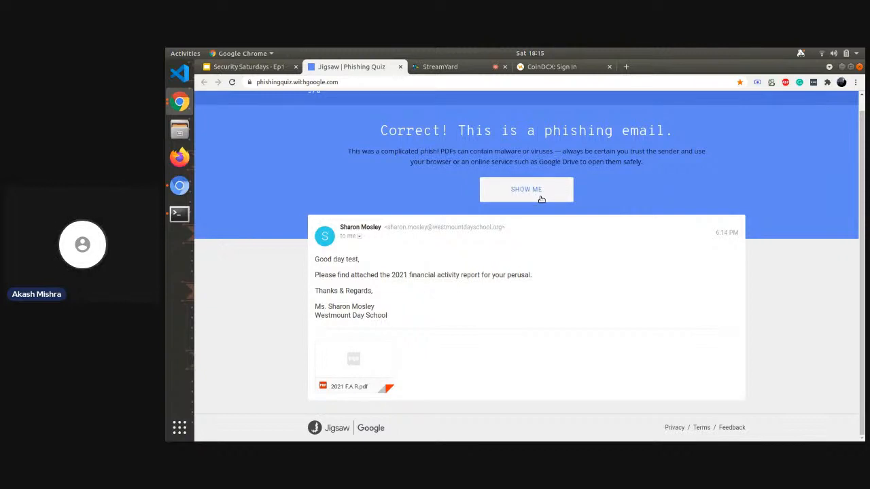
click(526, 189)
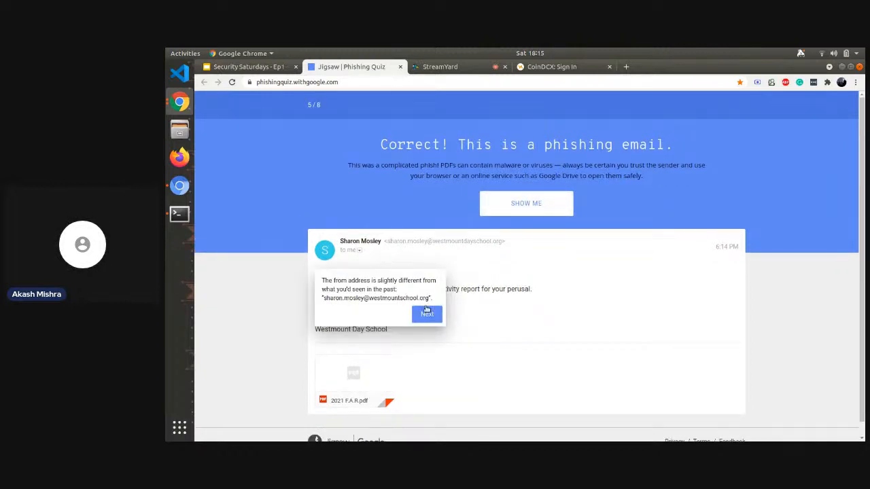
click(427, 314)
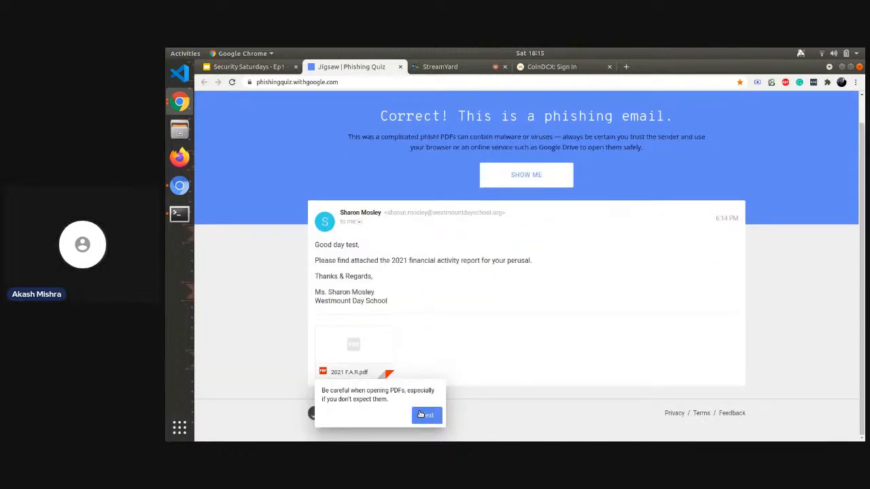
mouse_move(399, 398)
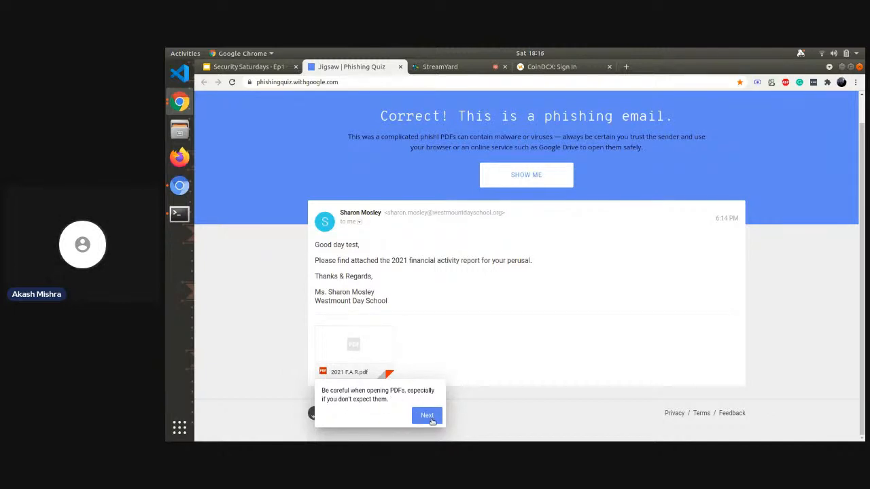
click(427, 415)
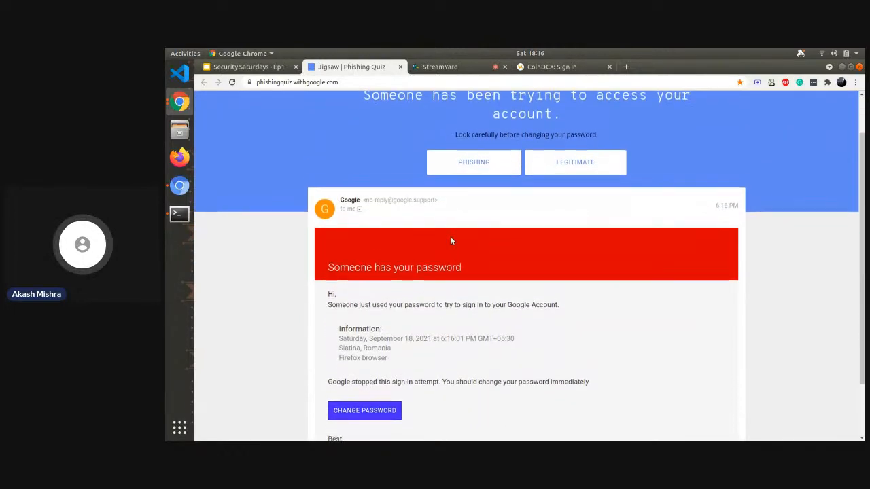
scroll(down, 3)
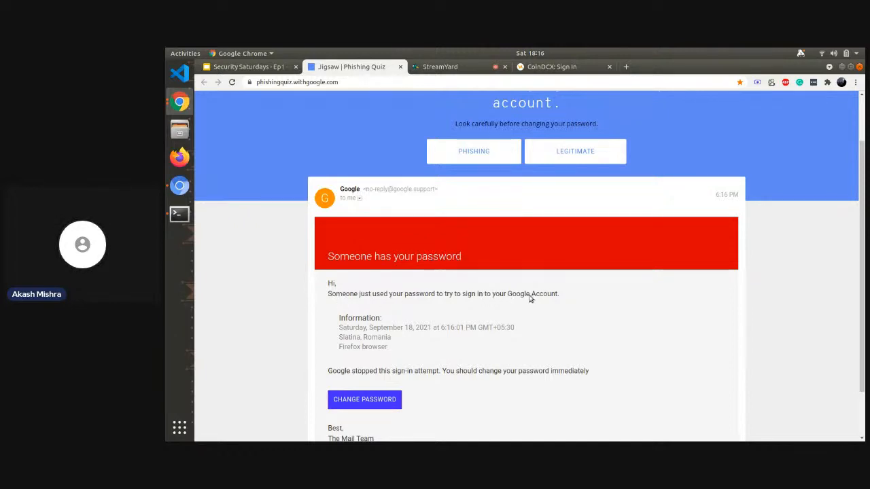
scroll(down, 3)
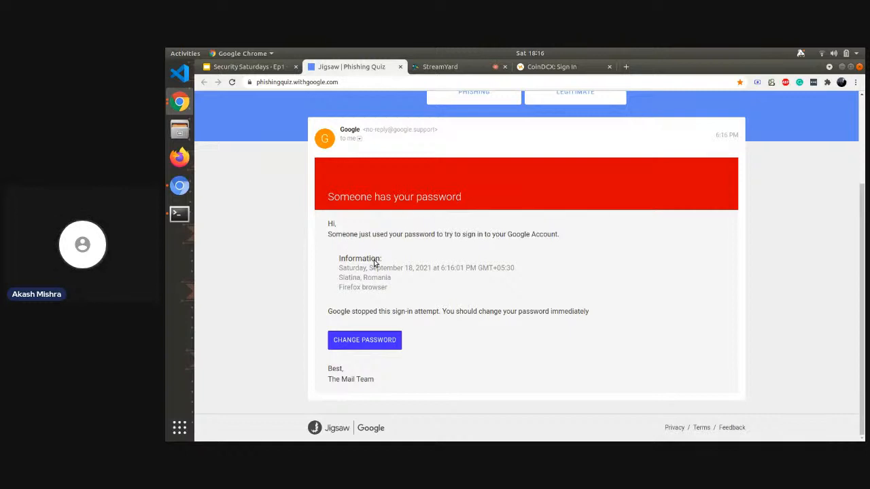
mouse_move(392, 281)
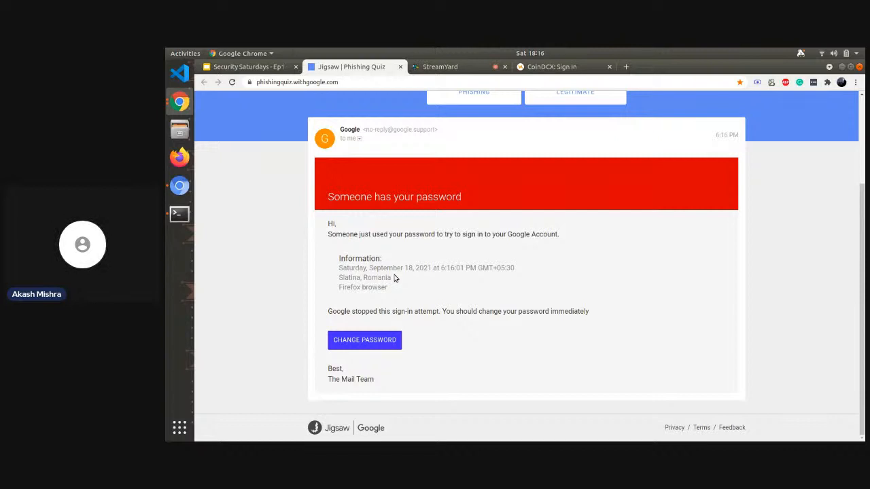
mouse_move(378, 214)
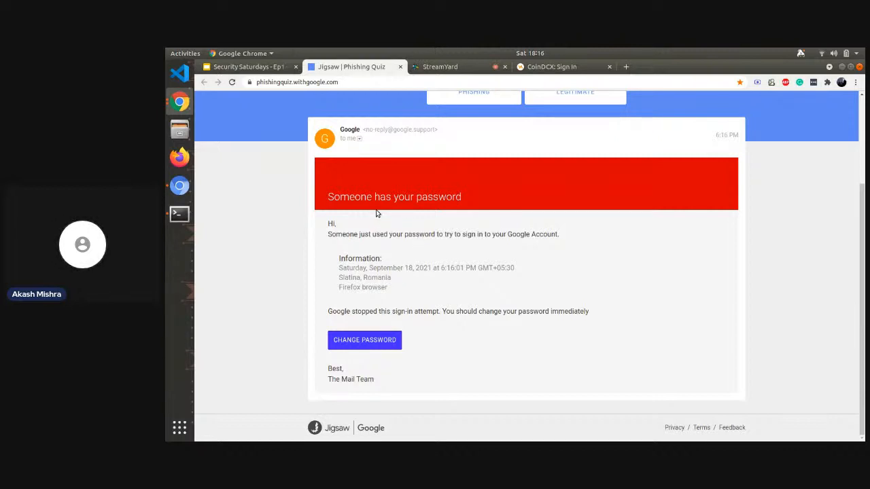
mouse_move(423, 215)
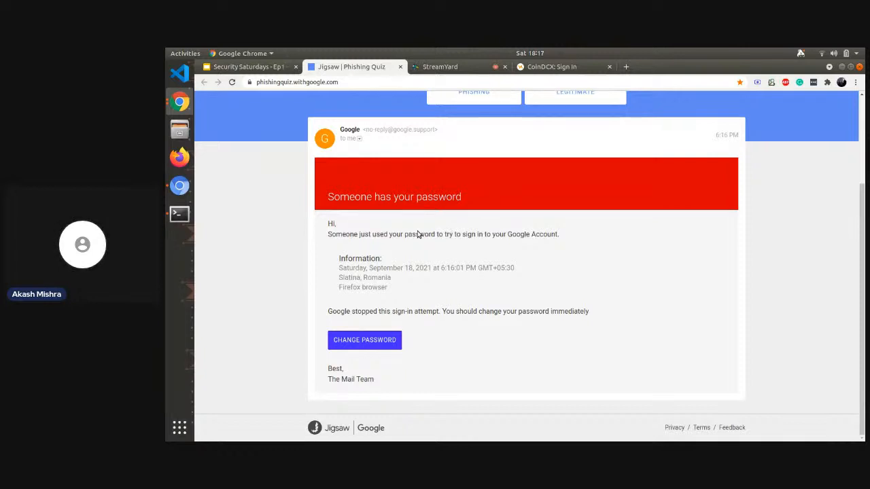
mouse_move(480, 147)
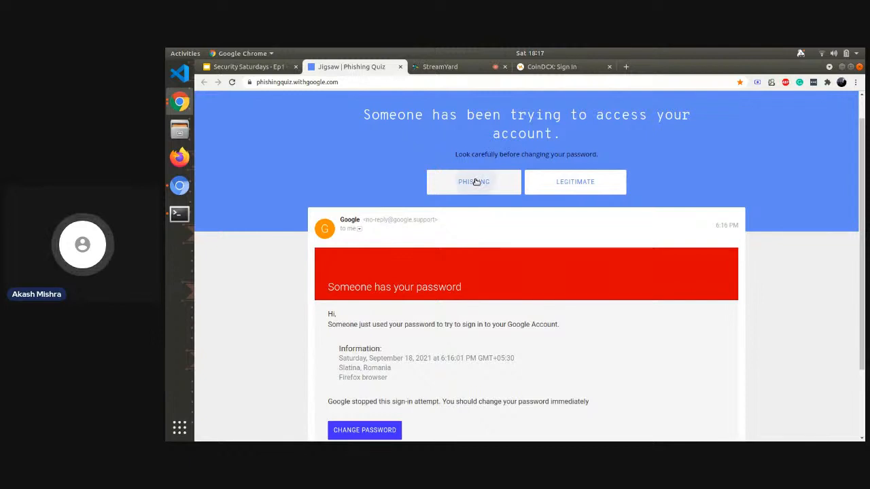
Answer PHISHING for the Google password-alert email and advance past the tips to question 7.
click(474, 182)
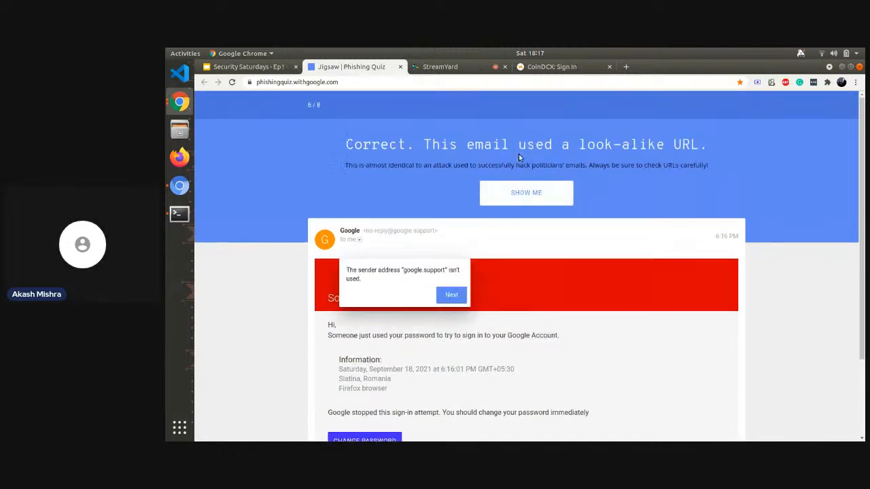
mouse_move(417, 238)
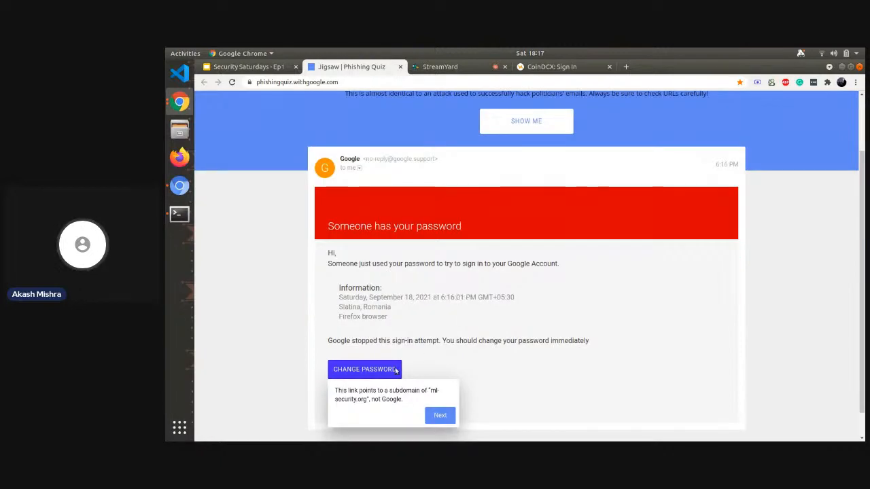
click(439, 415)
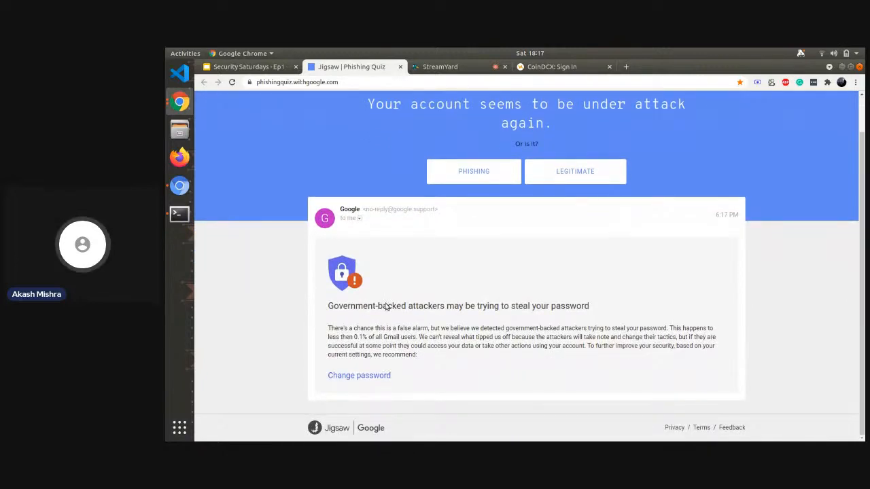
mouse_move(403, 220)
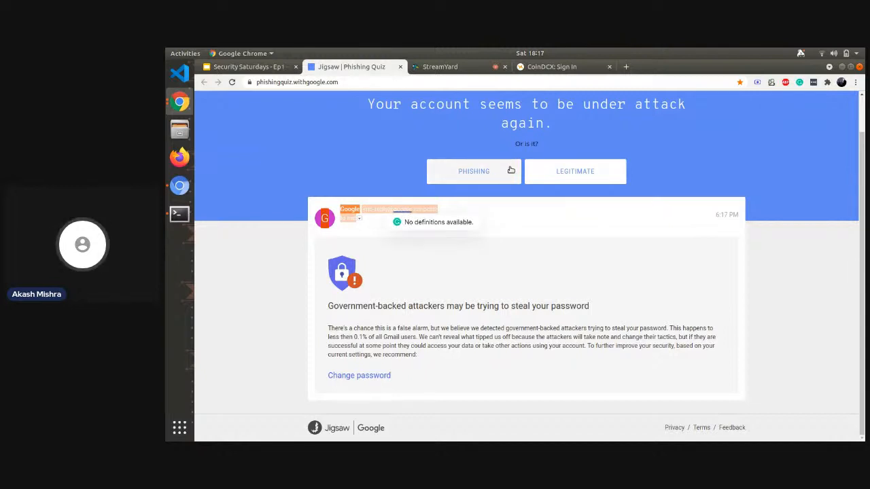
Answer PHISHING for the government-backed attackers warning and advance to question 8.
click(473, 171)
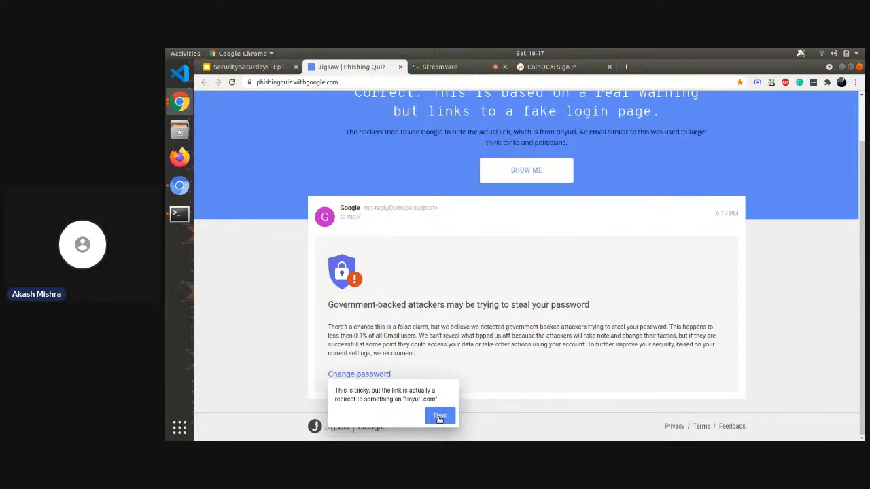
click(440, 416)
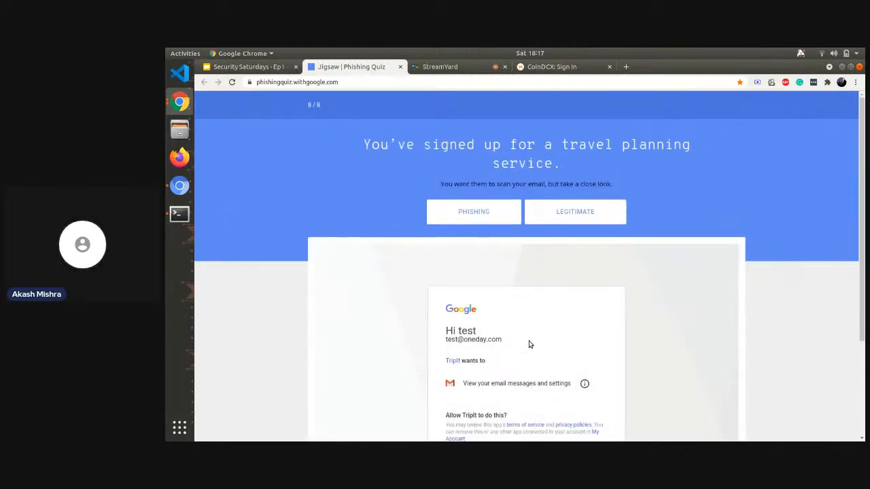
Review the travel-planning access request and step through its tips to the 8/8 results.
scroll(down, 3)
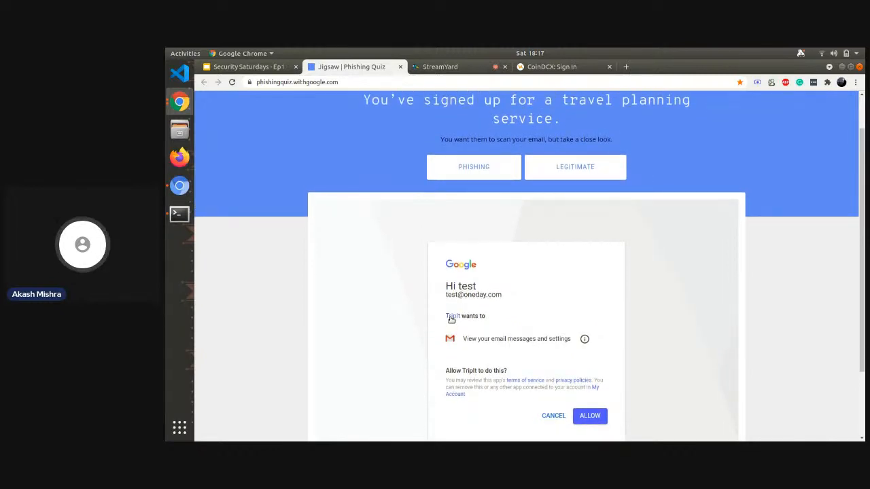
mouse_move(523, 380)
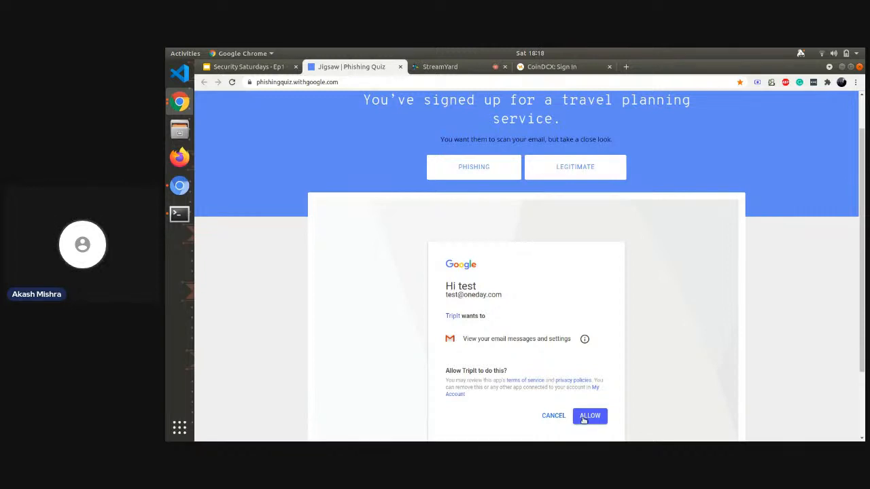
mouse_move(495, 191)
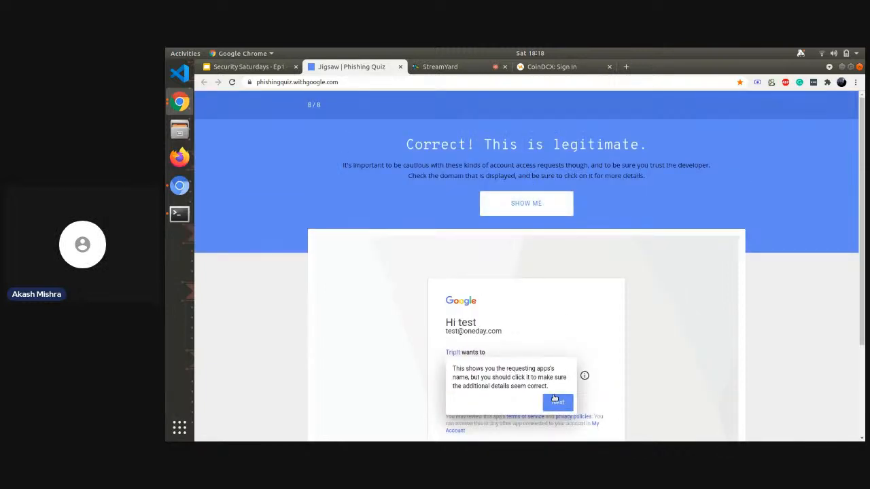
click(558, 401)
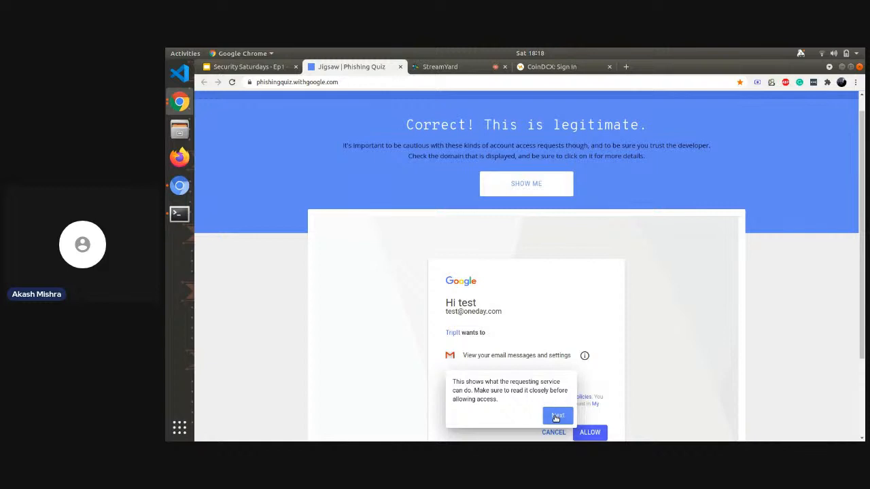
click(557, 415)
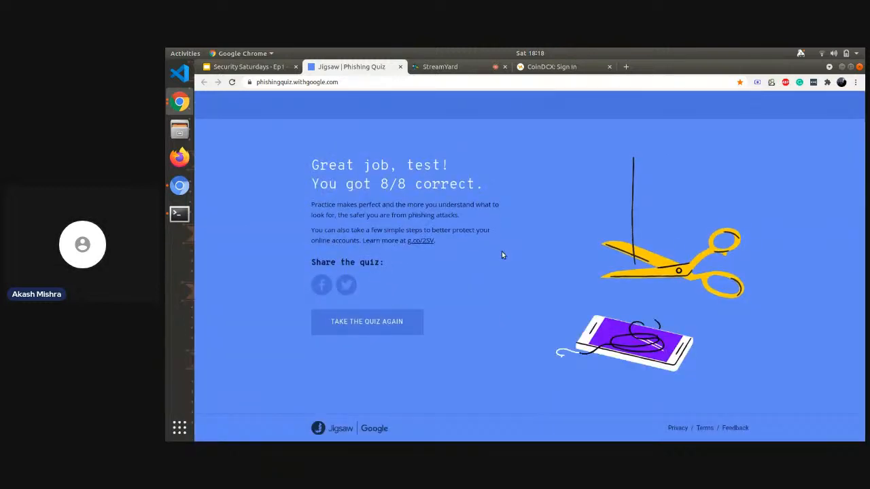
mouse_move(367, 103)
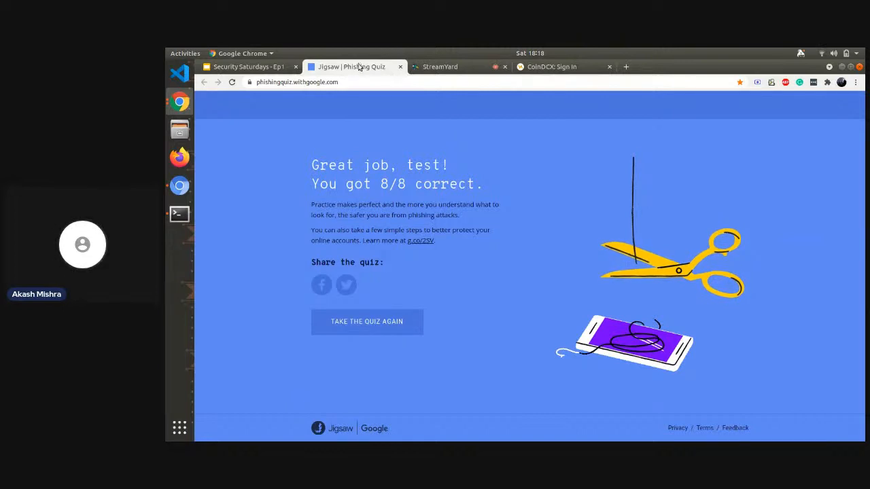
click(306, 82)
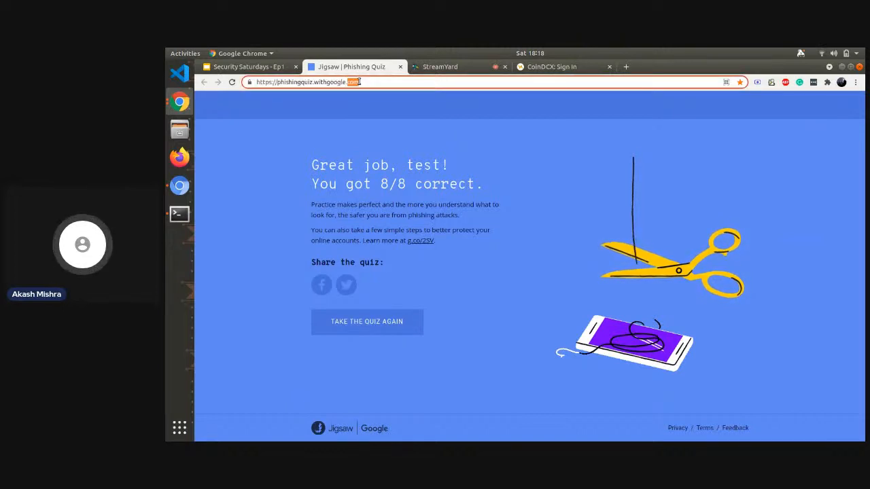
click(305, 82)
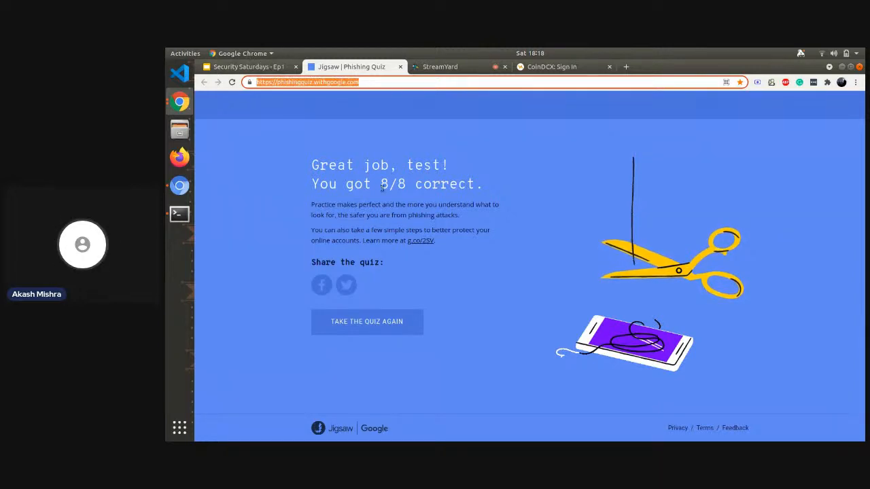
mouse_move(562, 212)
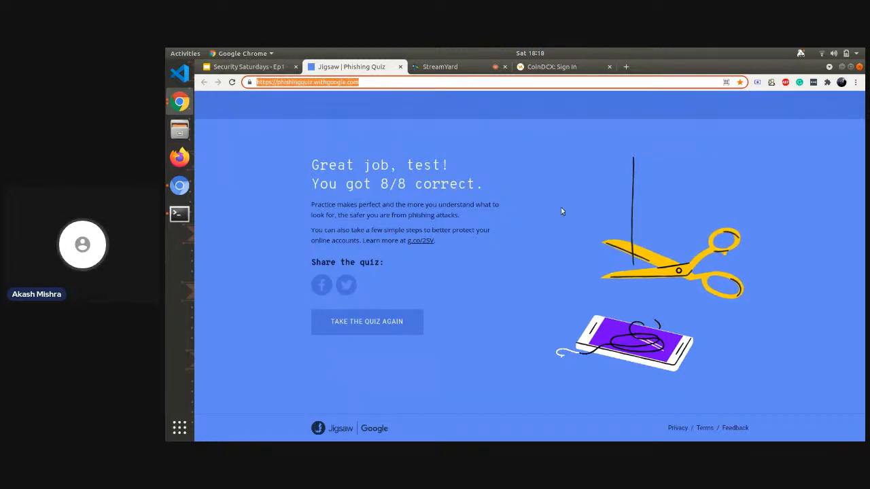
mouse_move(517, 217)
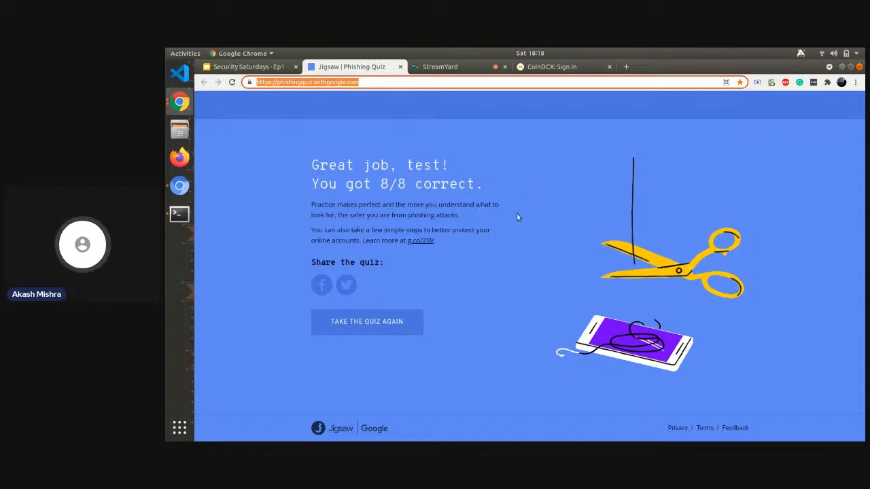
mouse_move(523, 276)
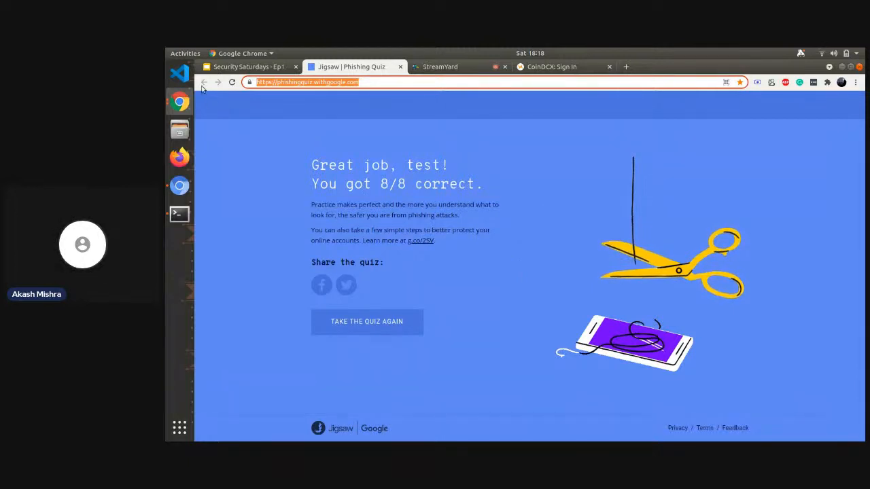
click(244, 66)
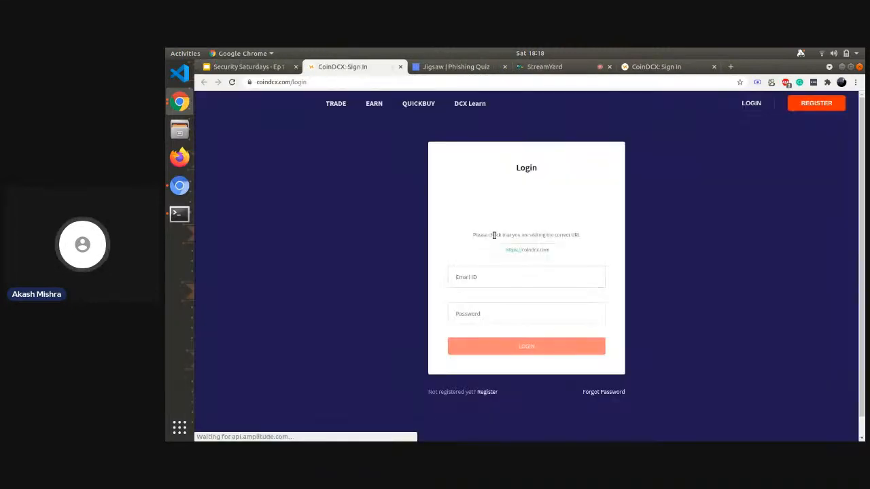
Enter a demo email on the CoinDCX sign-in page and select the page address to check it.
text(c)
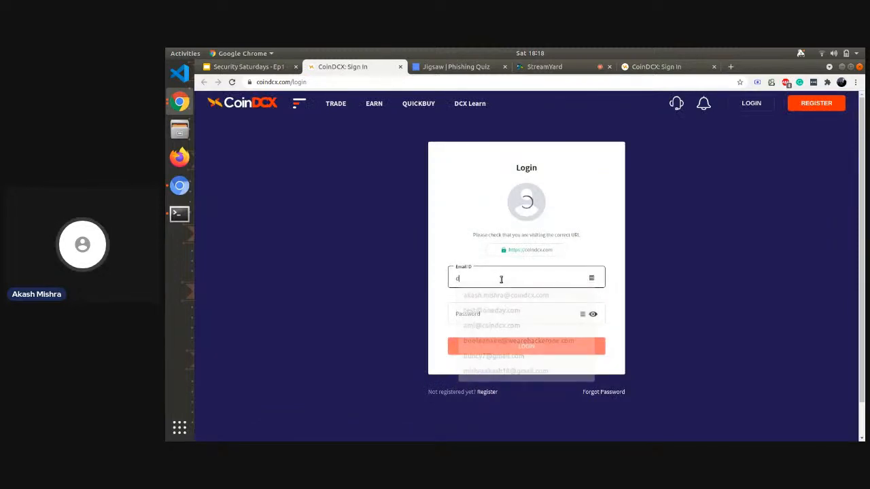
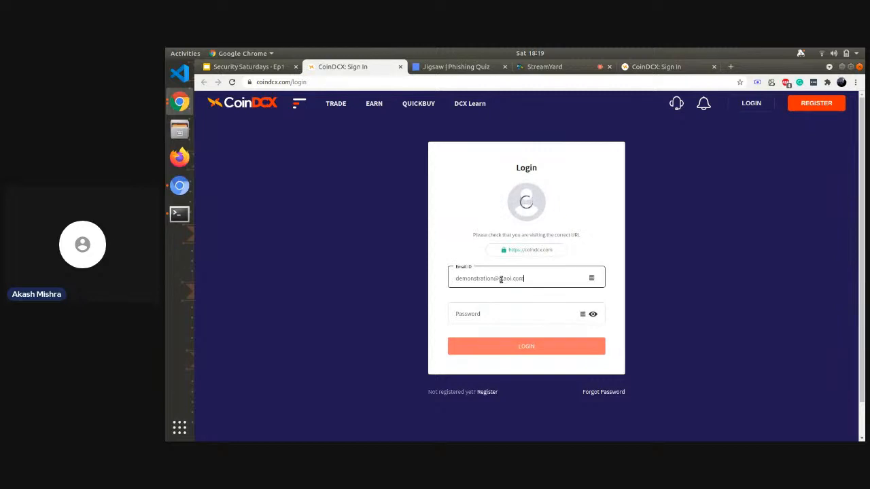
mouse_move(639, 359)
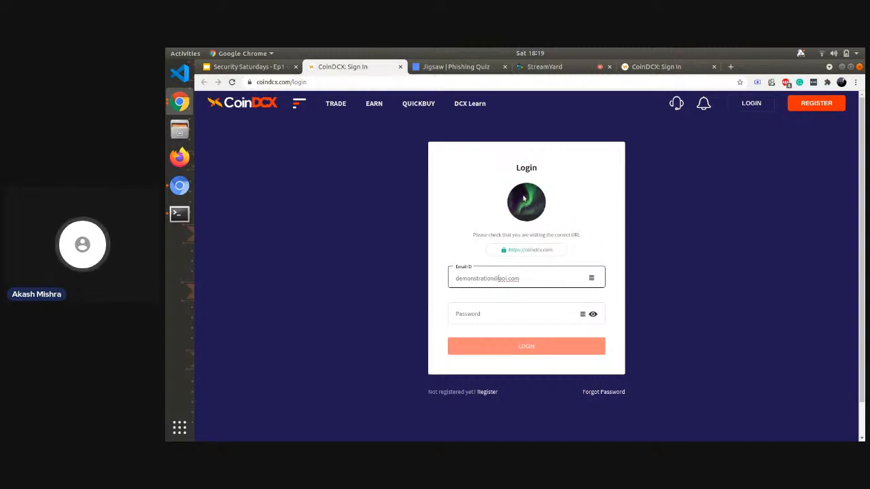
mouse_move(686, 263)
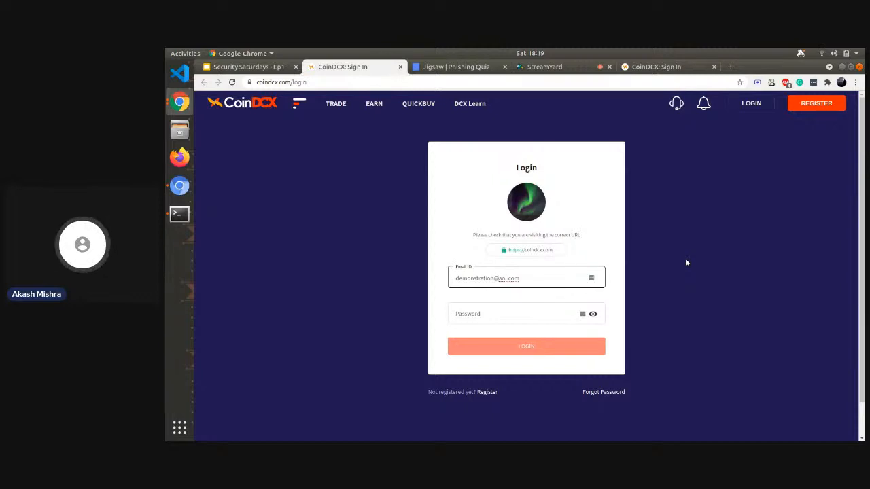
mouse_move(411, 272)
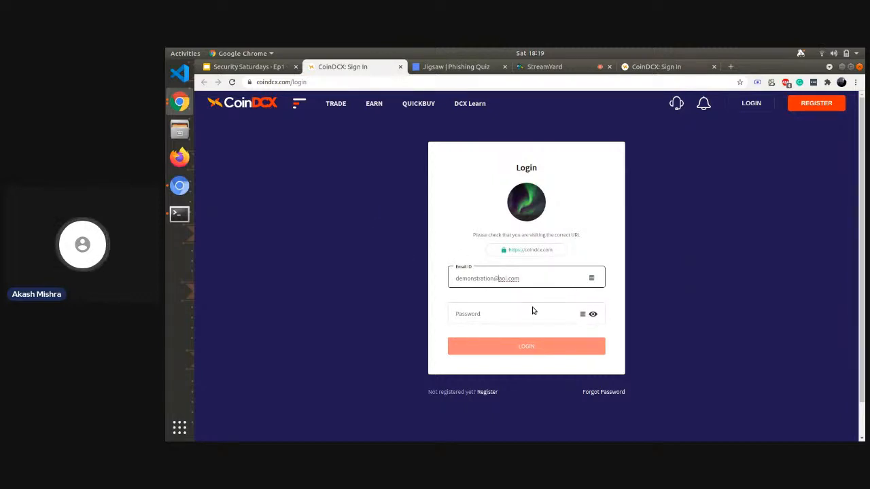
mouse_move(598, 226)
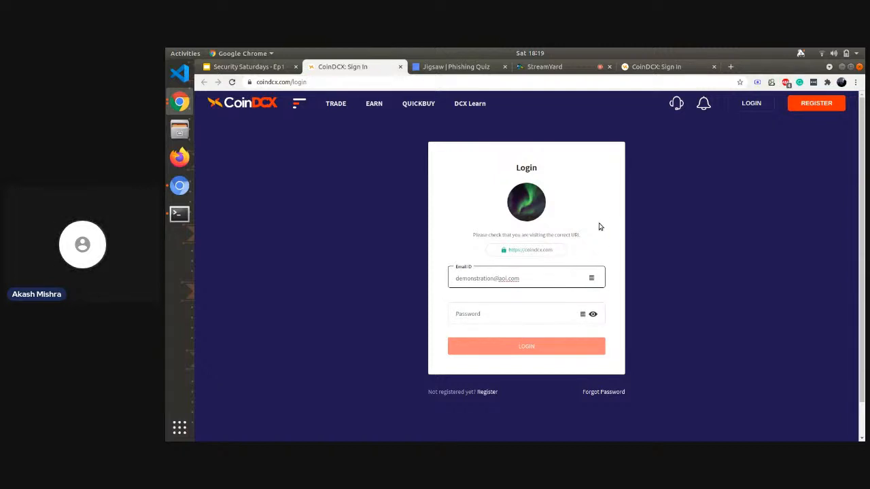
mouse_move(303, 92)
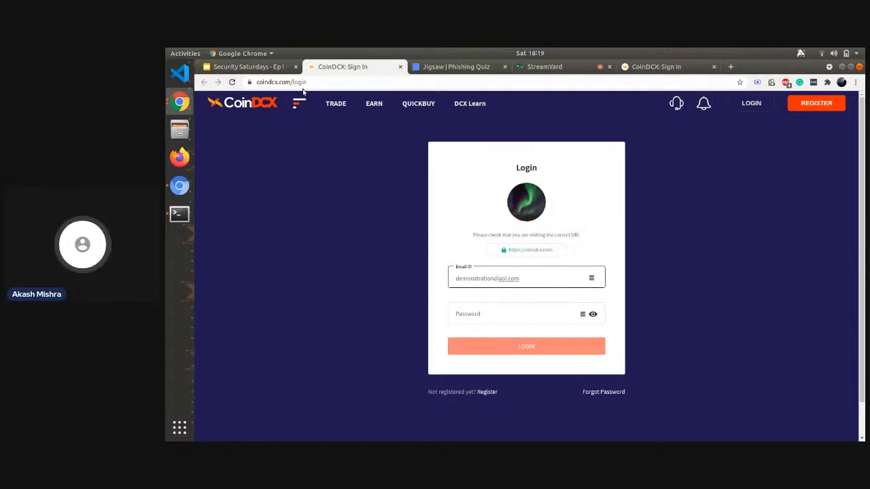
click(281, 81)
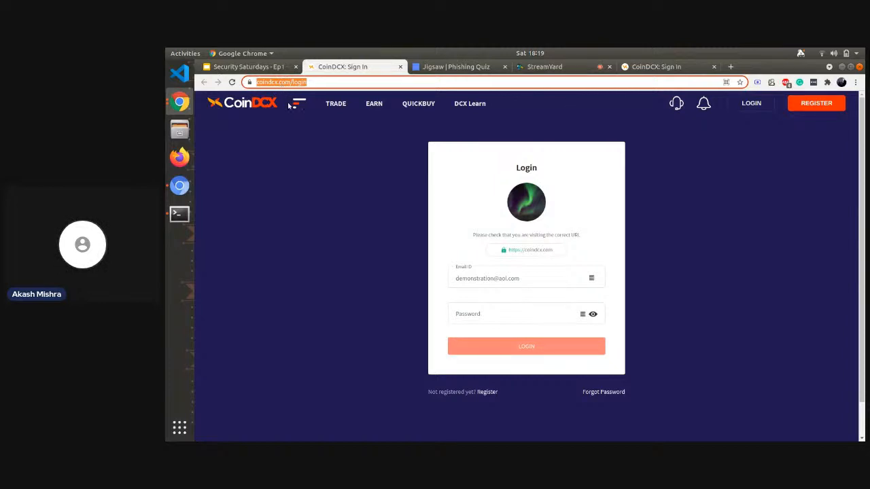
mouse_move(286, 93)
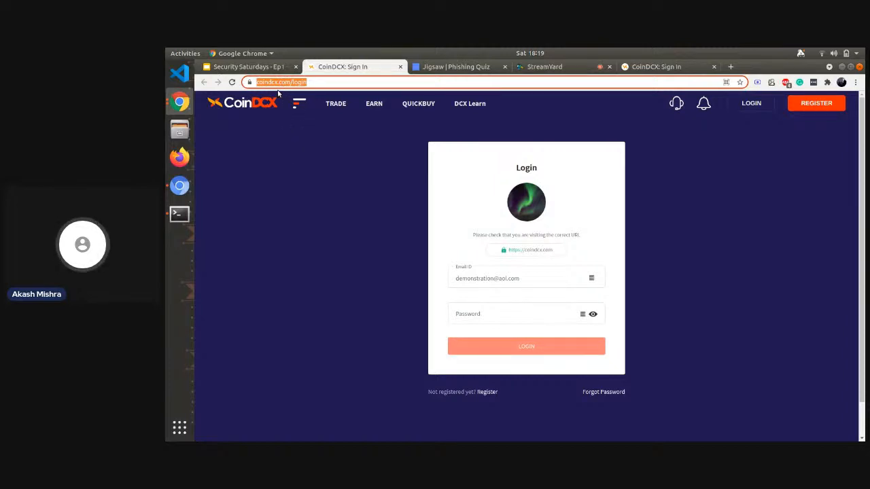
mouse_move(347, 233)
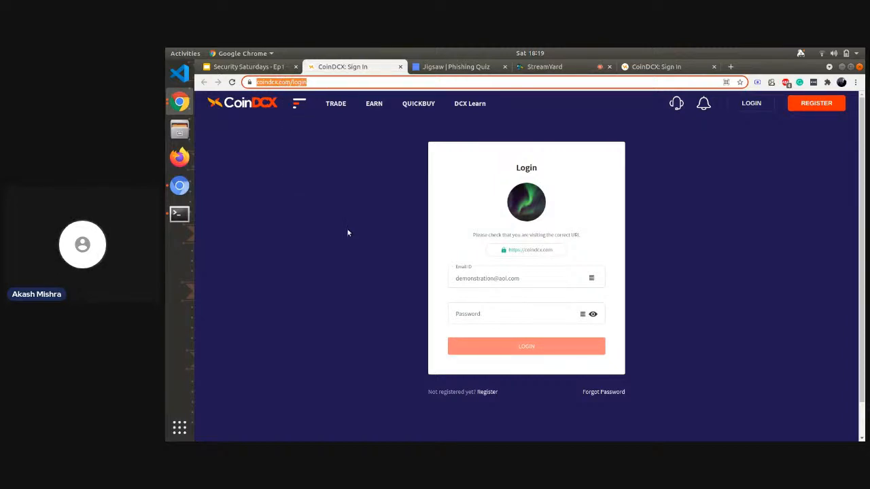
mouse_move(543, 211)
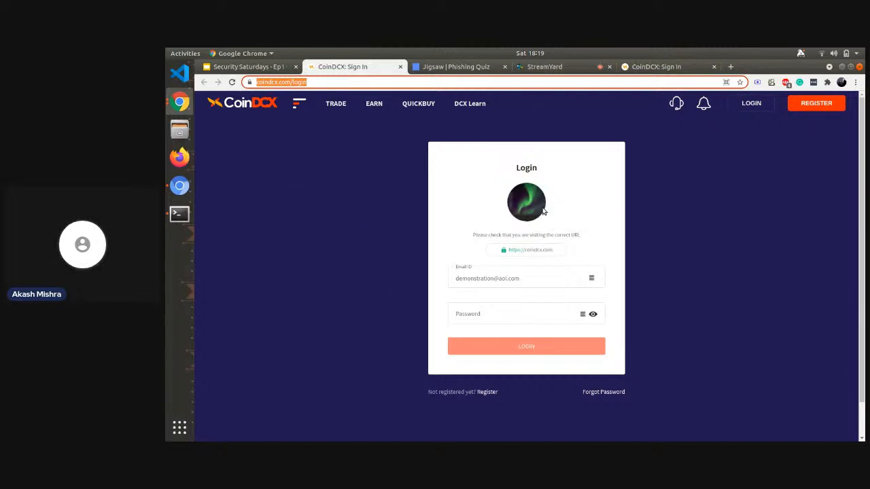
mouse_move(537, 202)
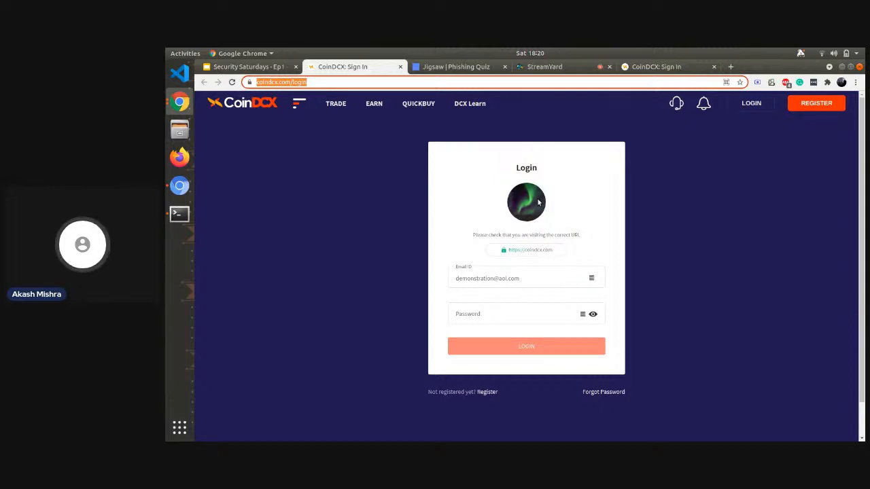
mouse_move(418, 94)
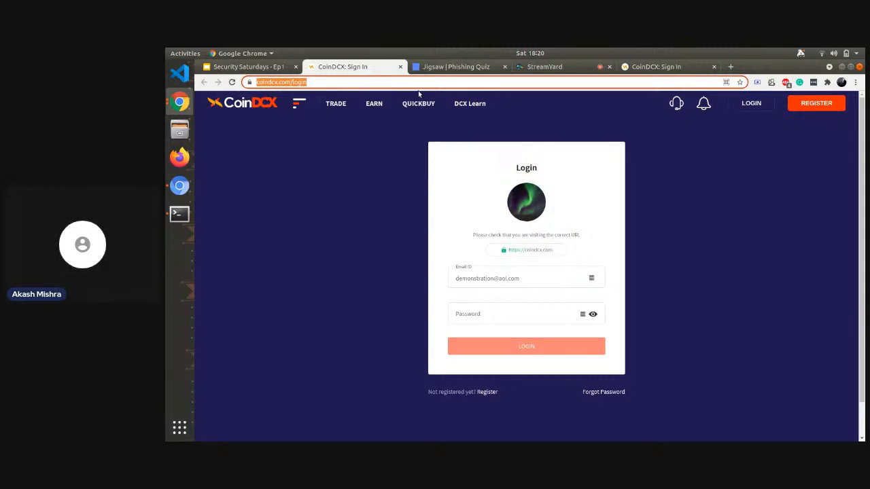
mouse_move(316, 206)
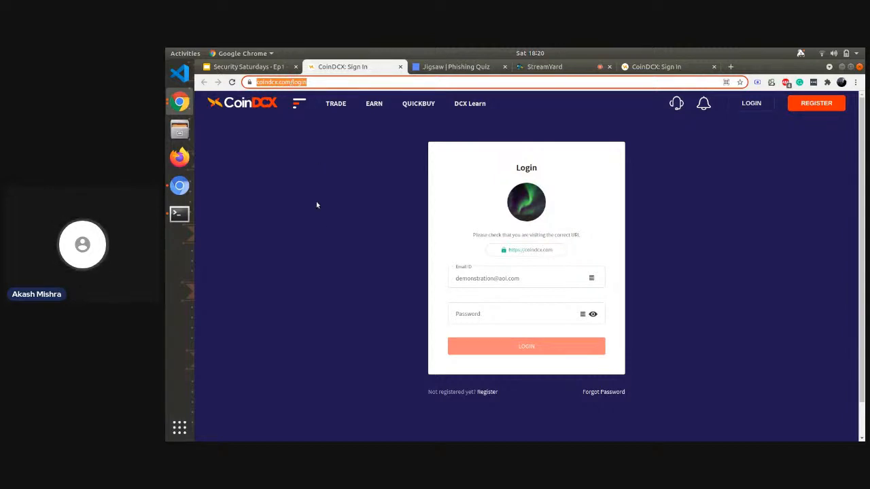
click(244, 66)
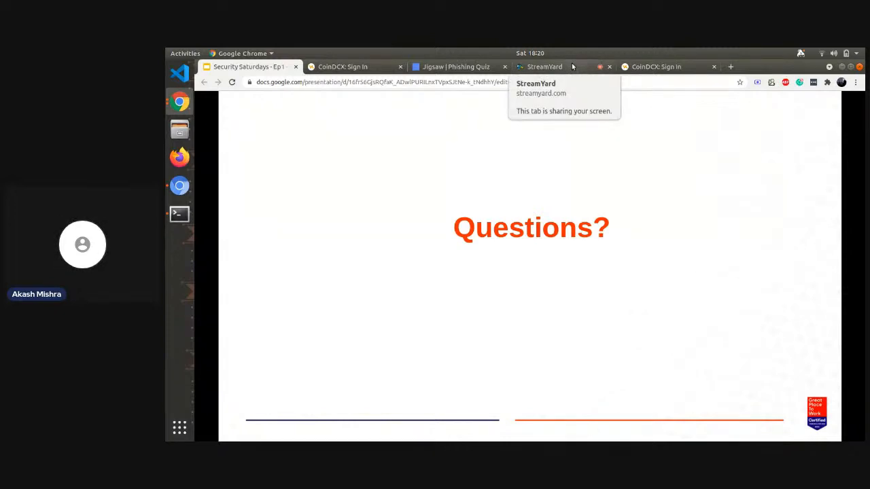
Return to the StreamYard studio tab and display the Comments panel.
click(543, 66)
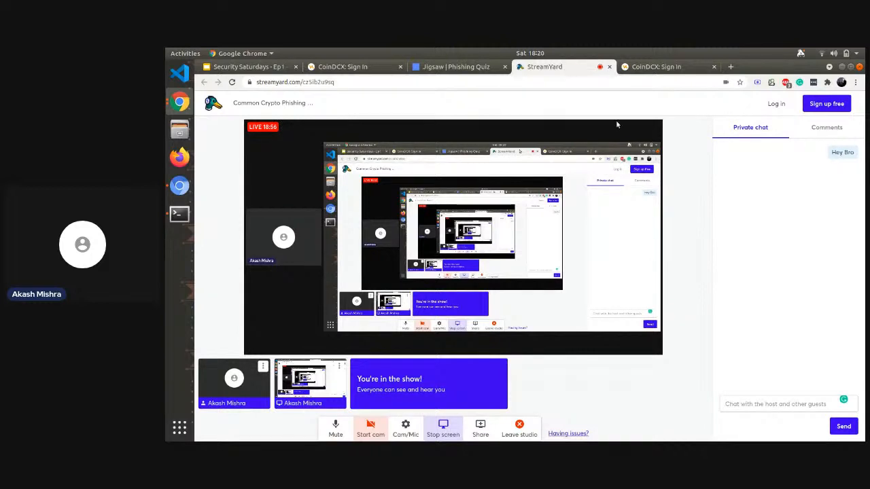
click(826, 127)
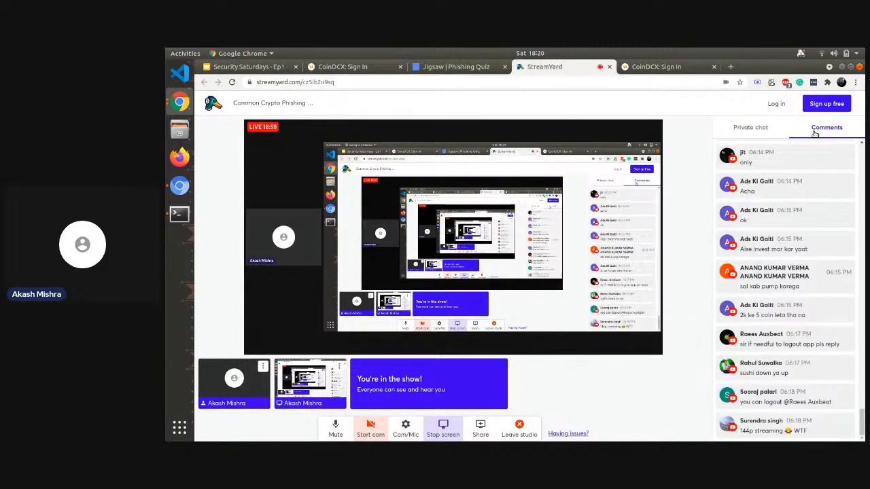